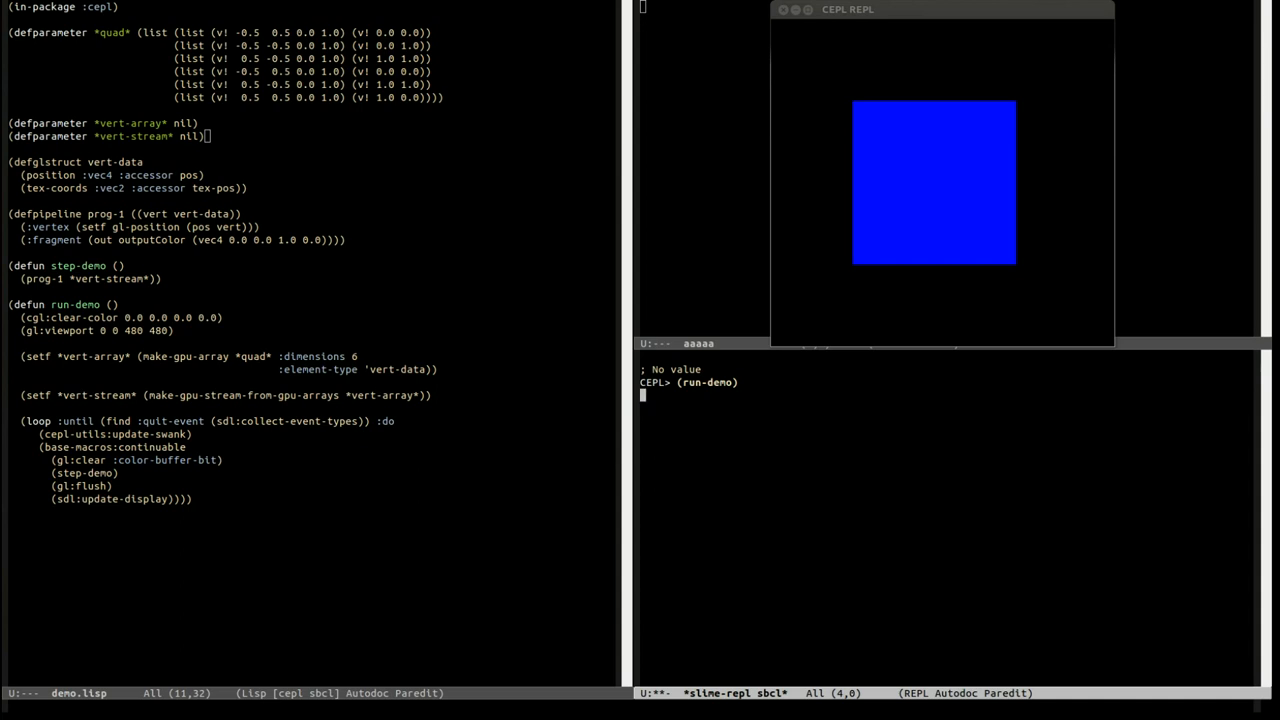
Quit the running run-demo loop so the REPL prompt returns
key(Return)
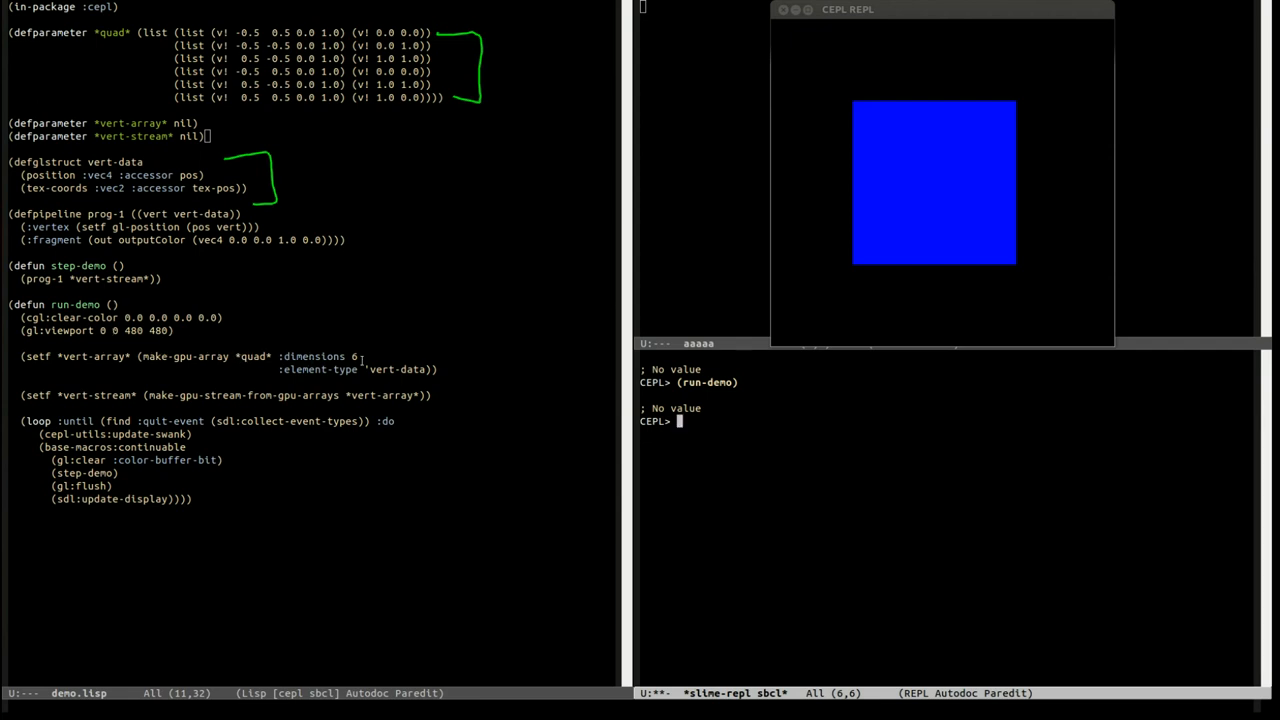
mouse_move(235, 322)
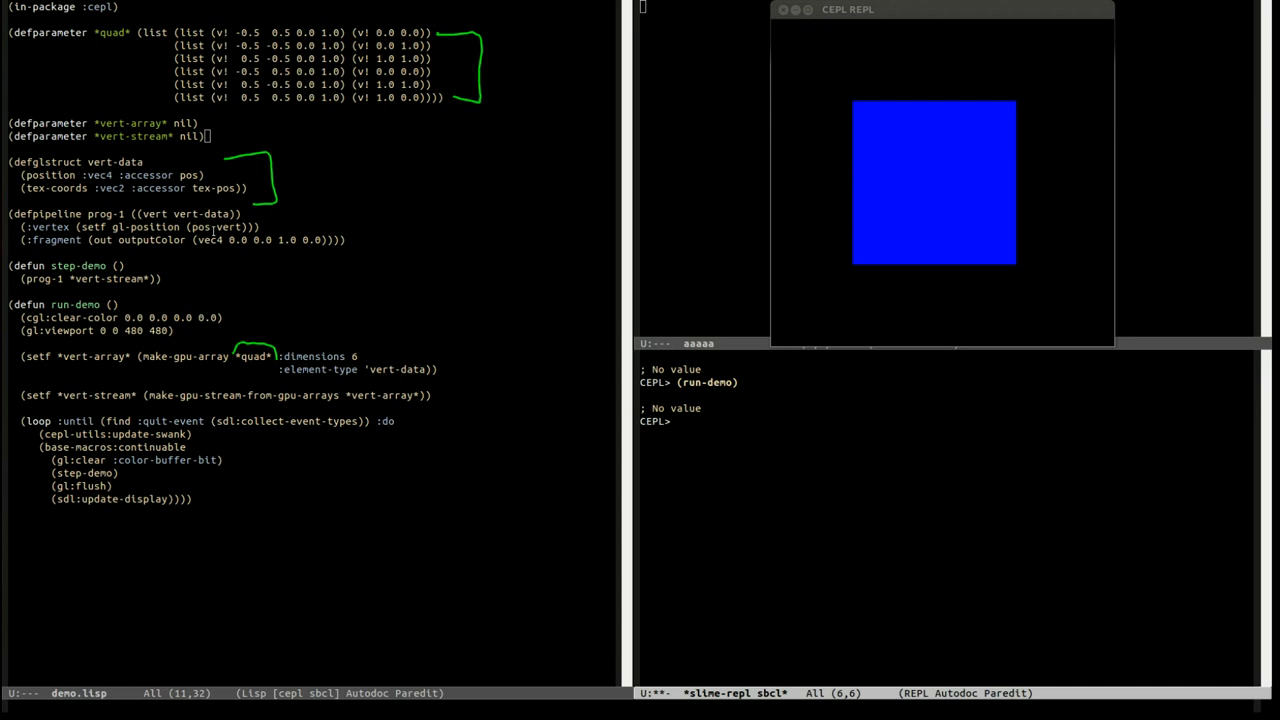
mouse_move(288, 253)
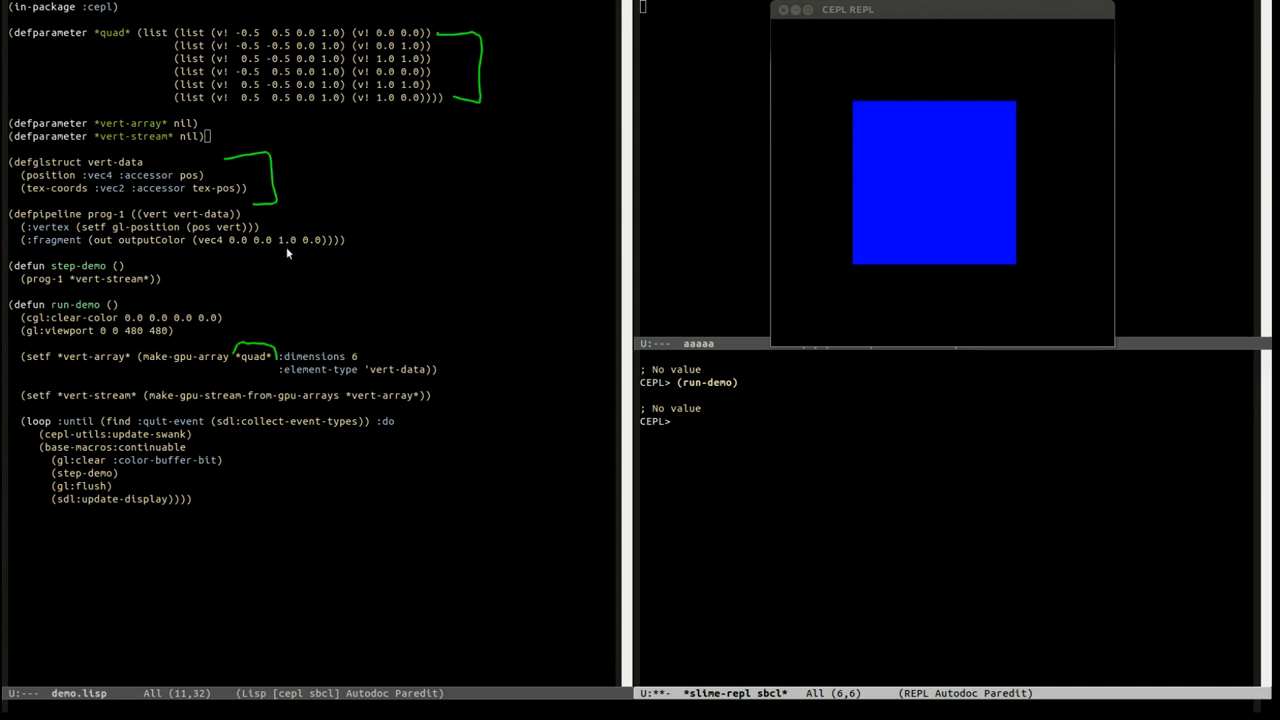
mouse_move(300, 162)
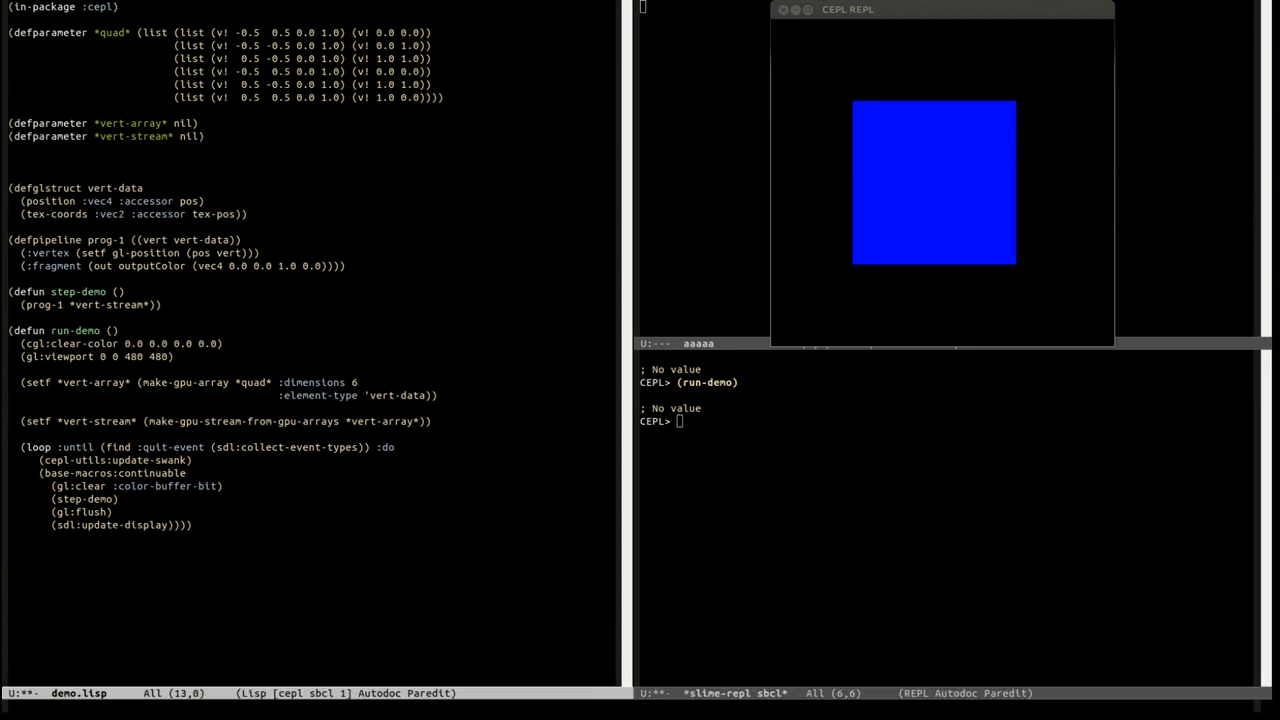
Define (defparameter *tex-array* nil) and compile it
text((defparameter)
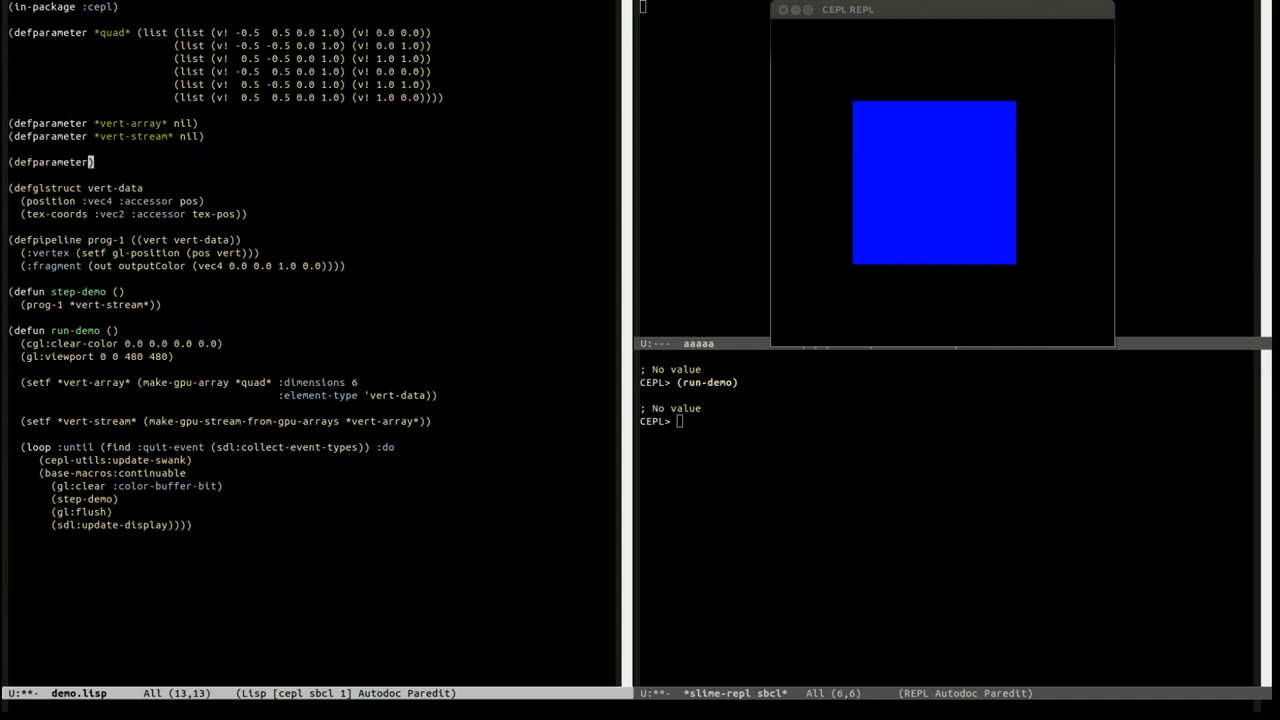
text(*text)
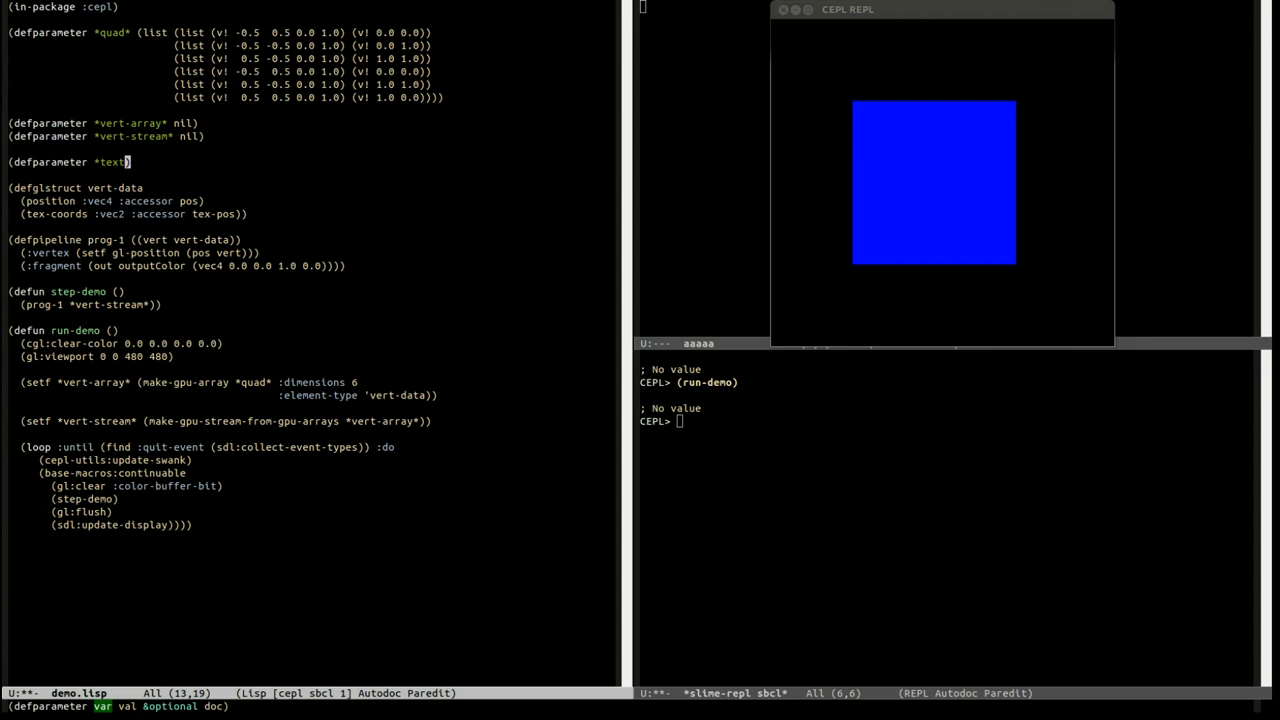
text(-array*)
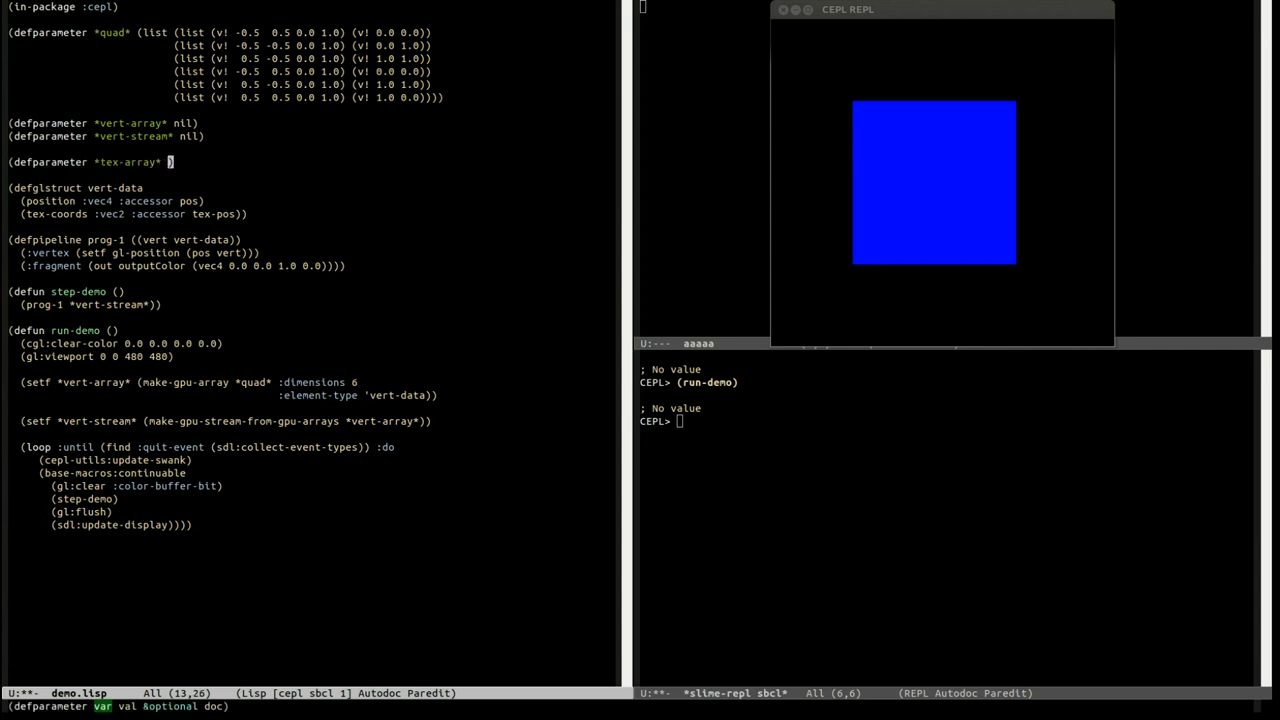
text(nil)
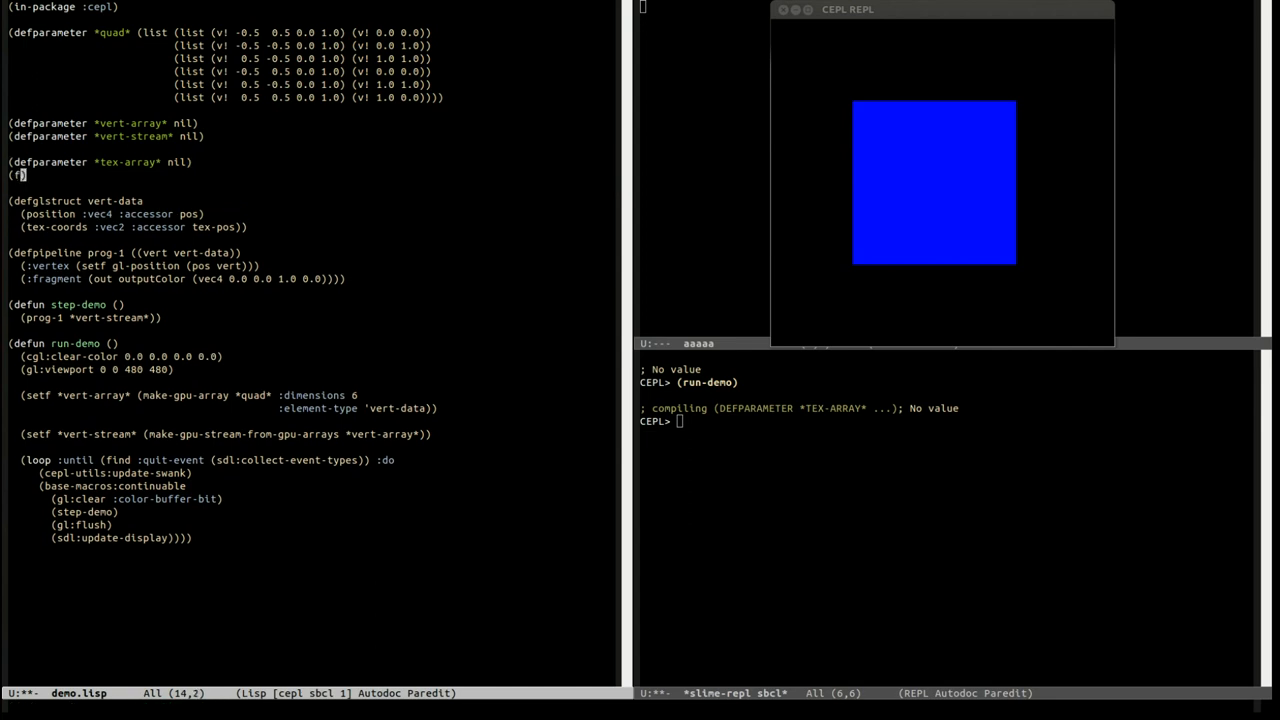
Add (defparameter *texture* nil) on the line below
text(ef)
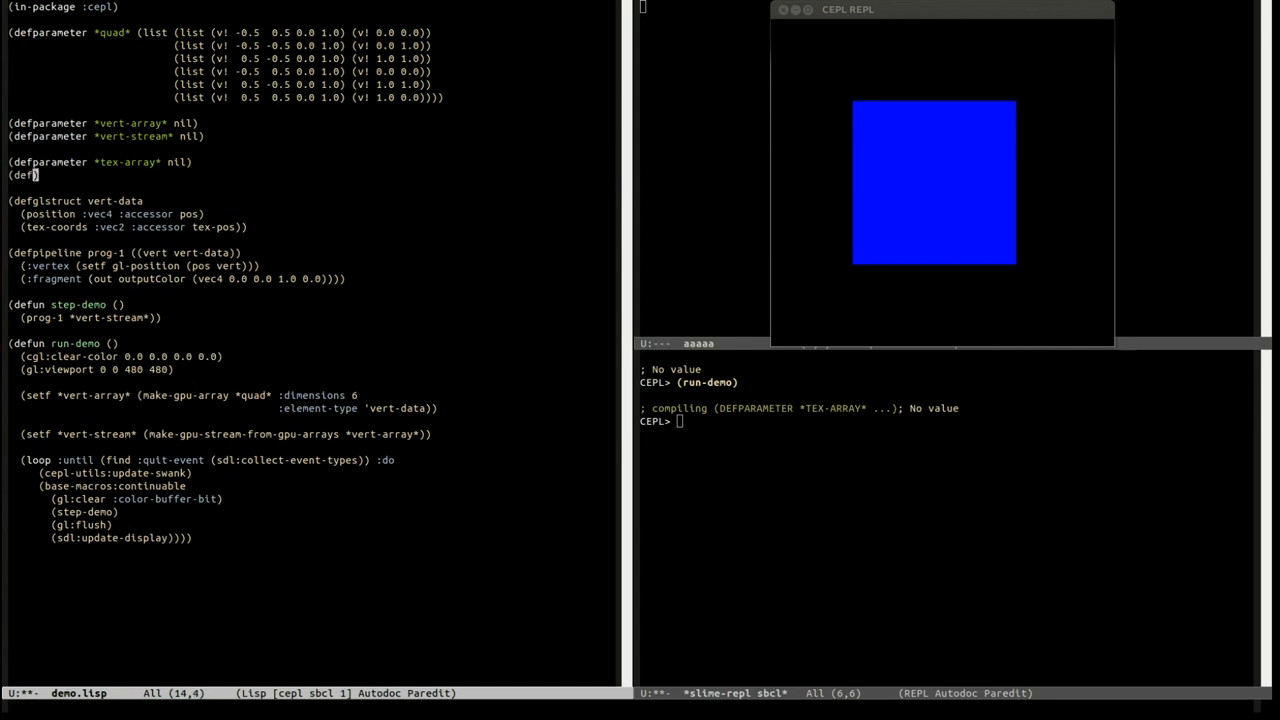
text(parameter *)
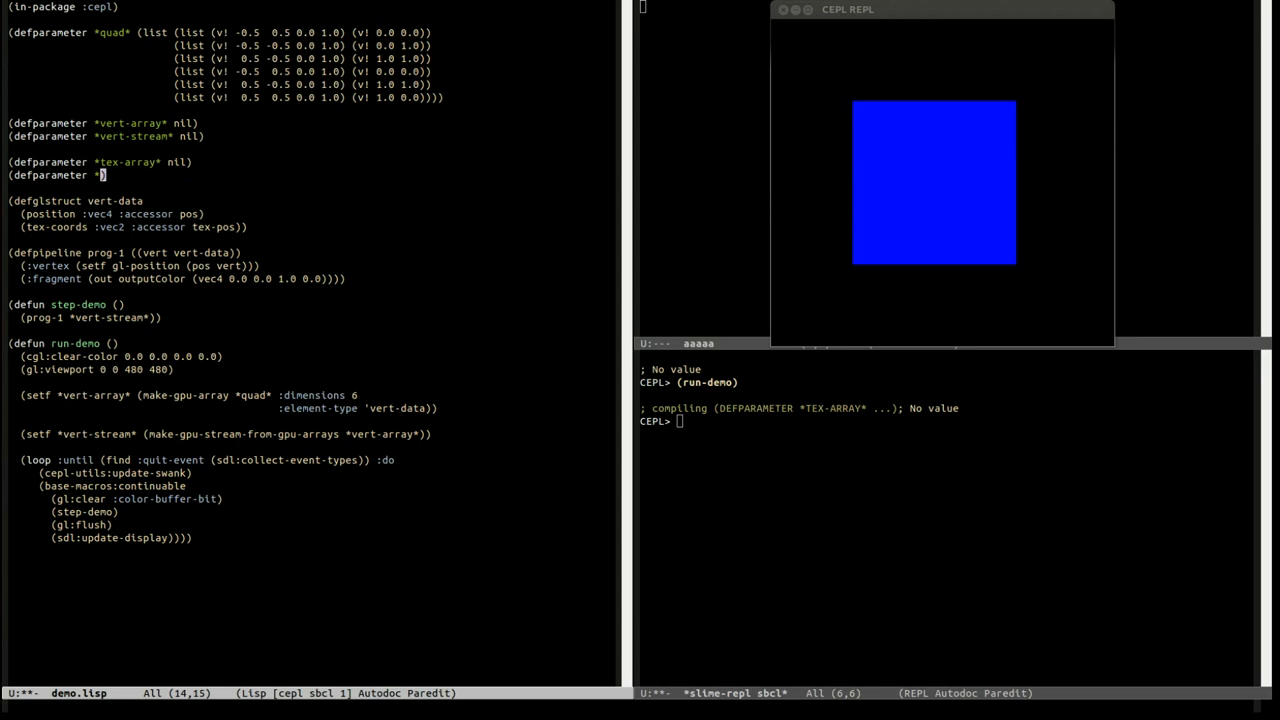
text(texture*)
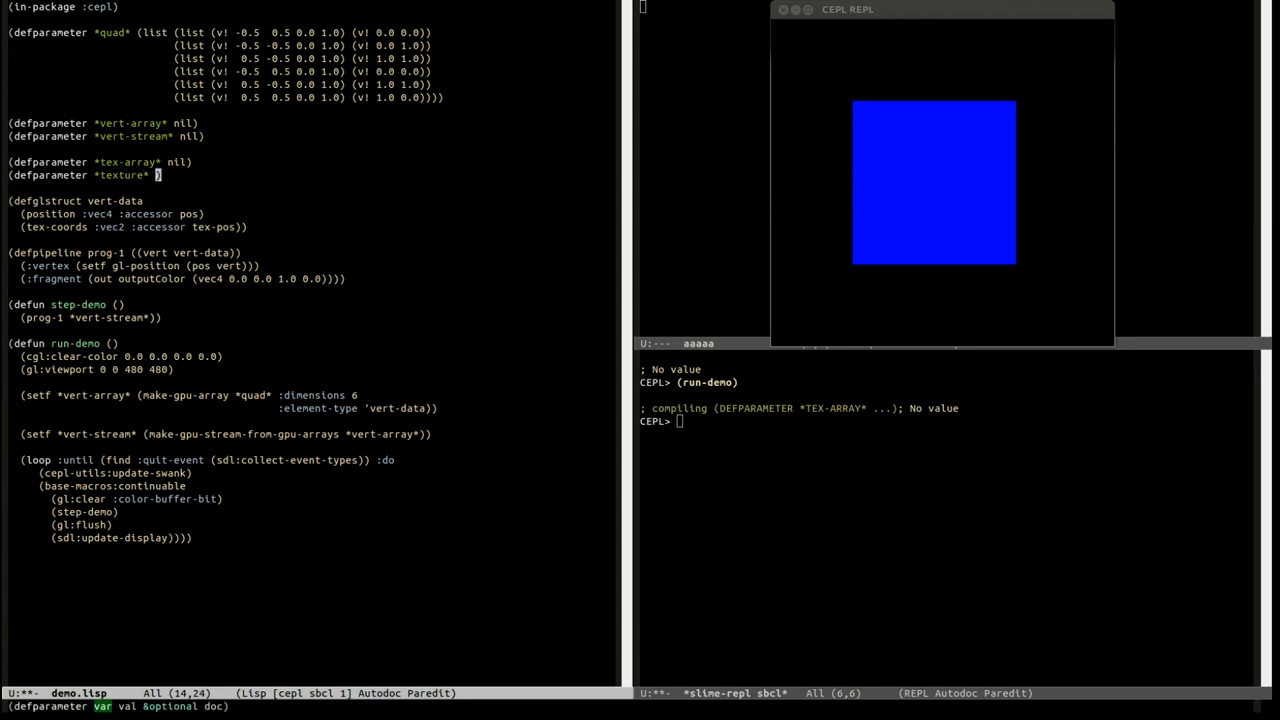
text(nil)
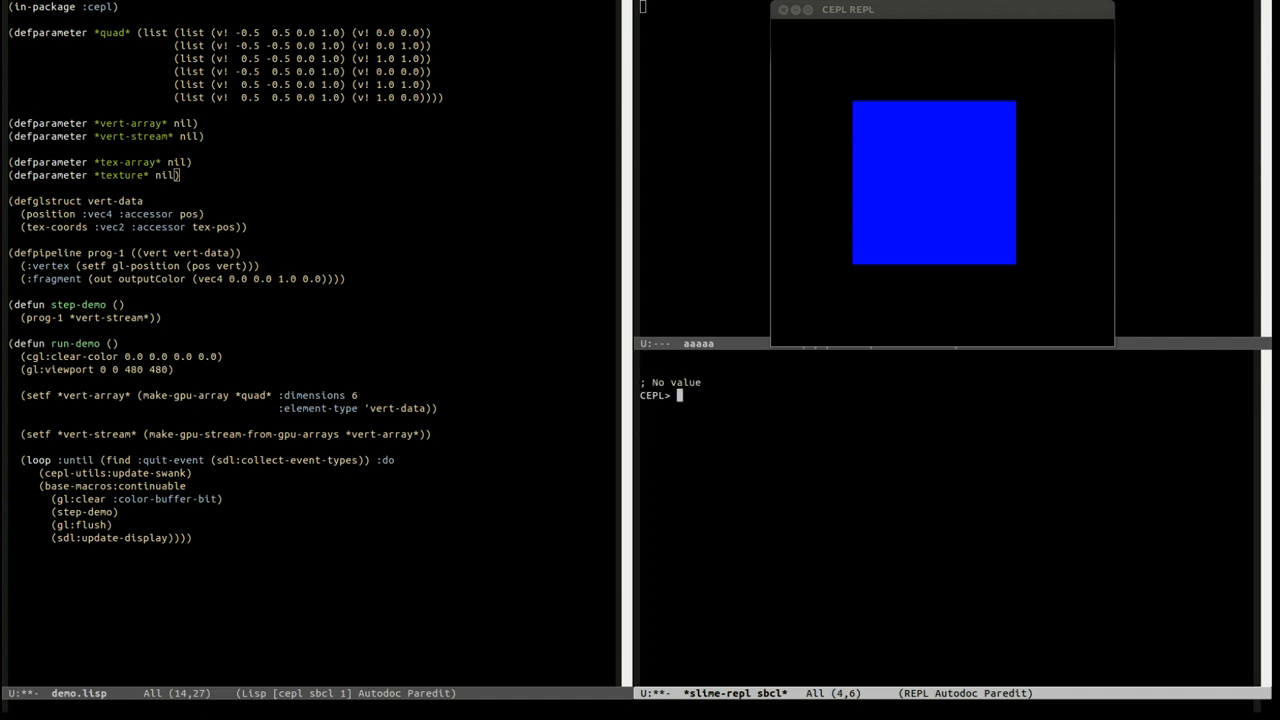
Evaluate make-c-array '(64 64) :ubyte with initial contents collected from (random 254)
text(())
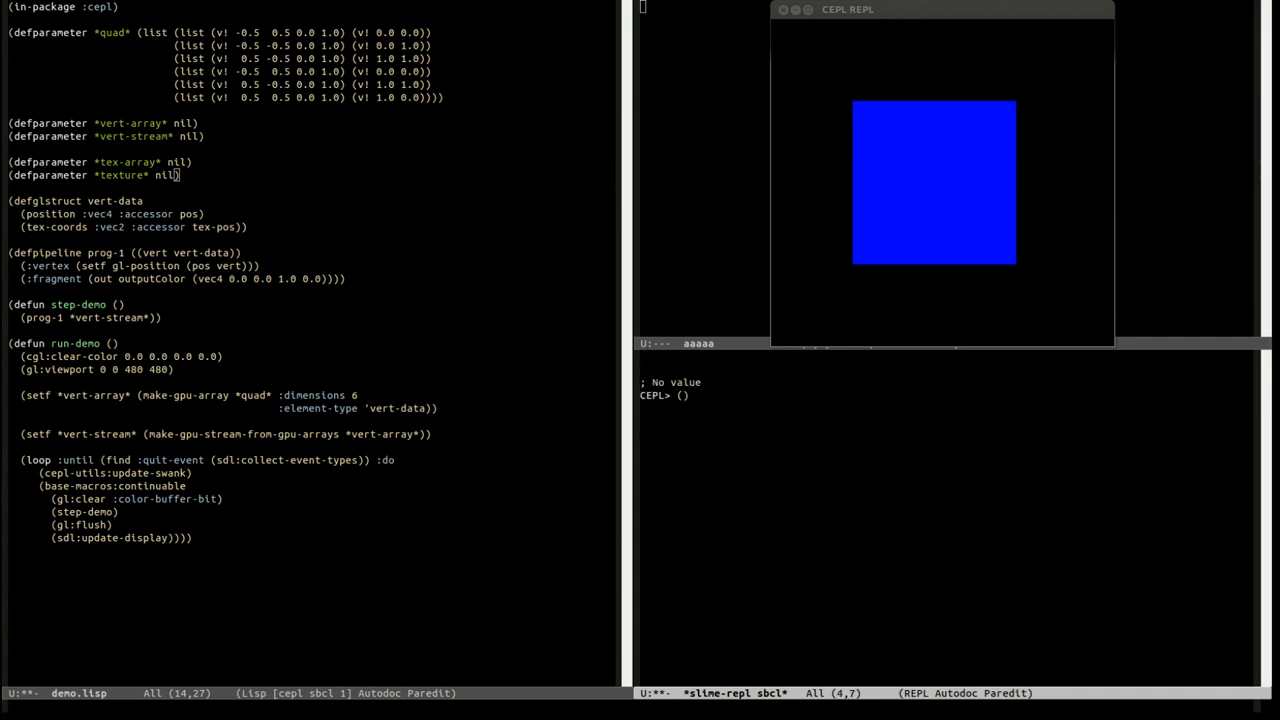
text((make-)
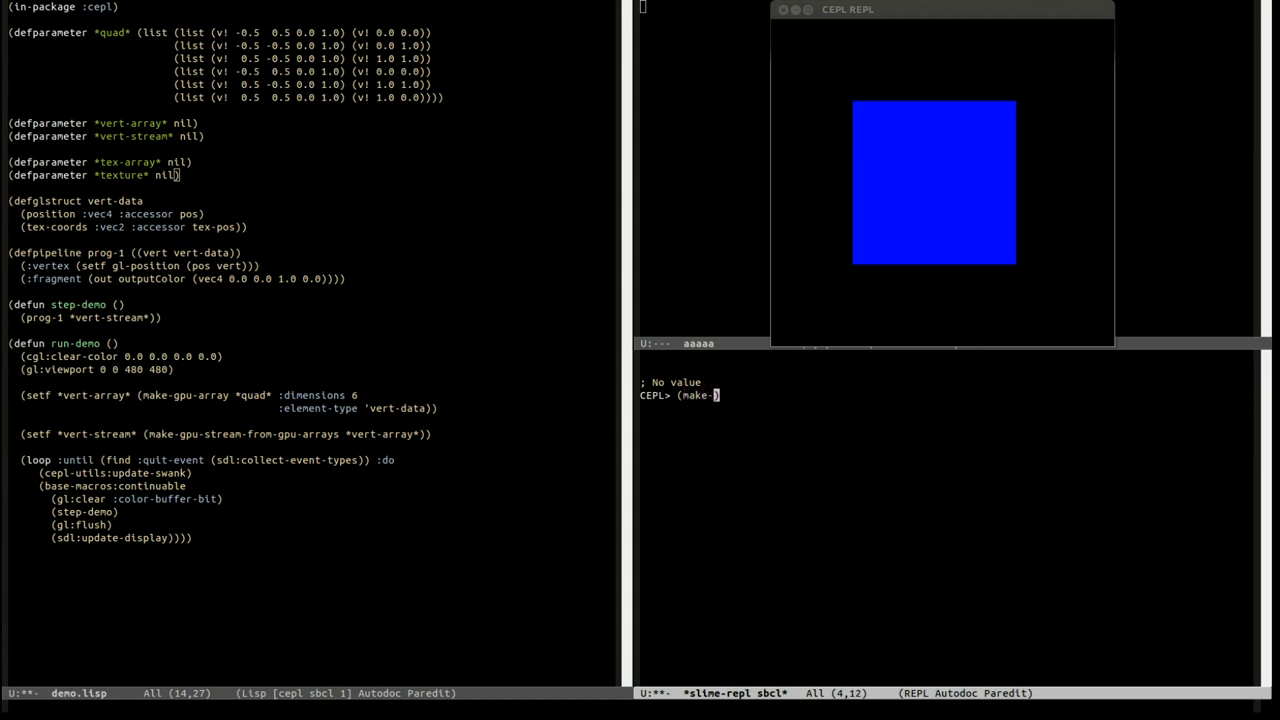
text(c-array)
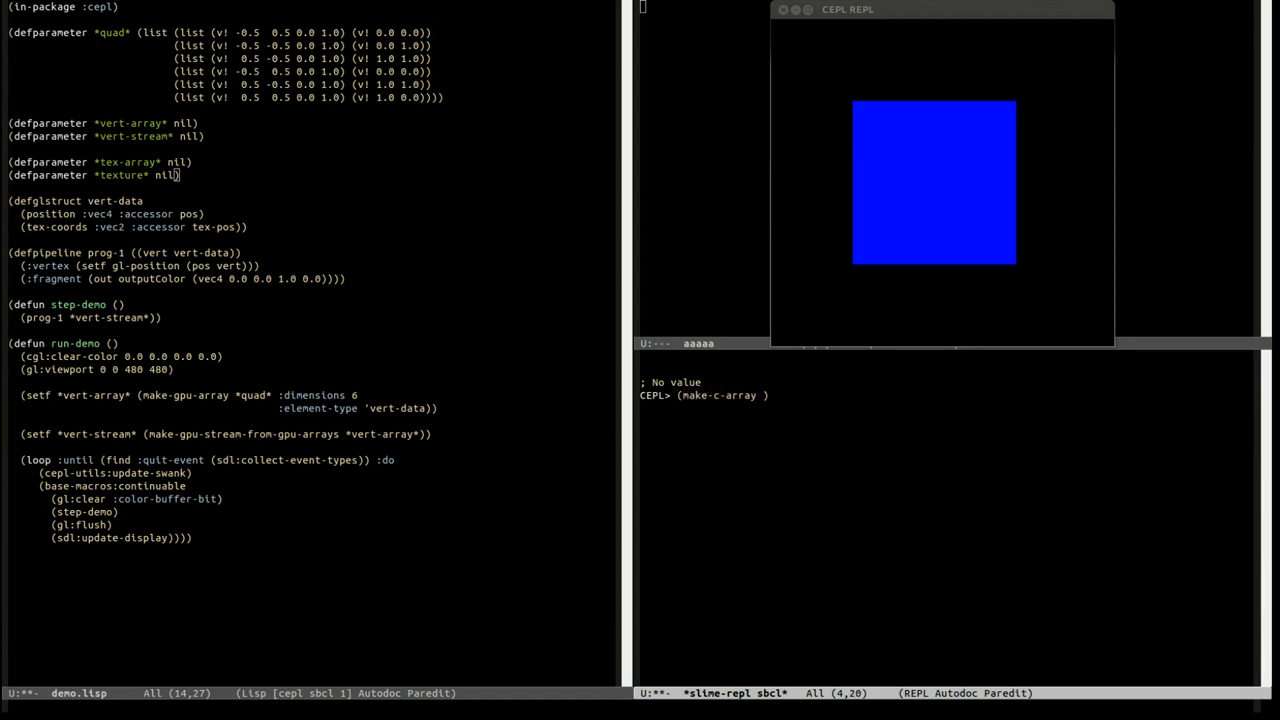
text('())
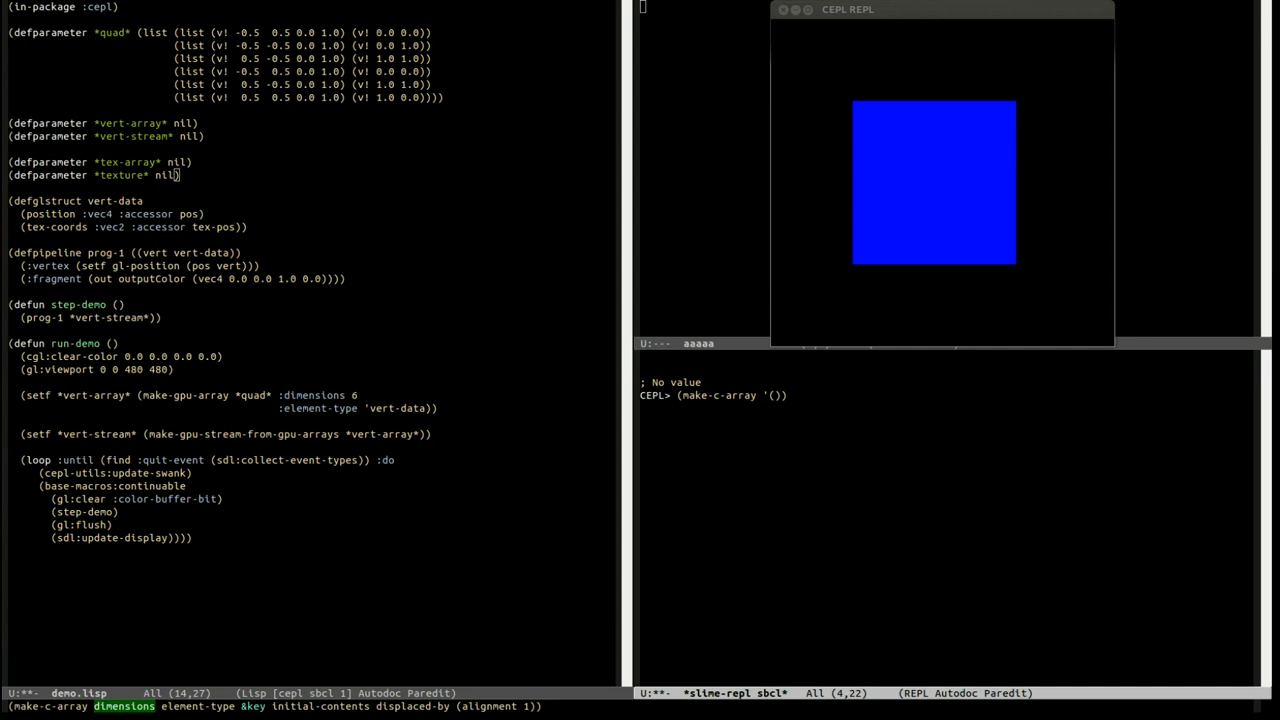
text(64 64)
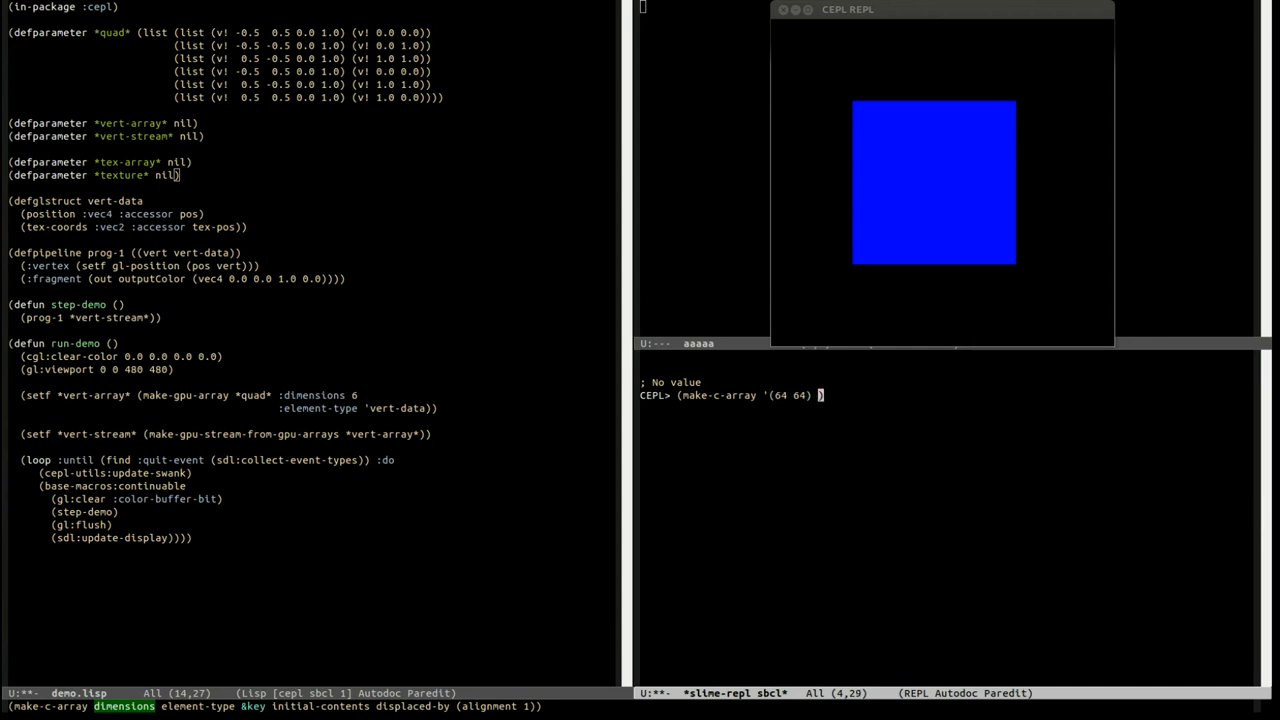
text(:ub)
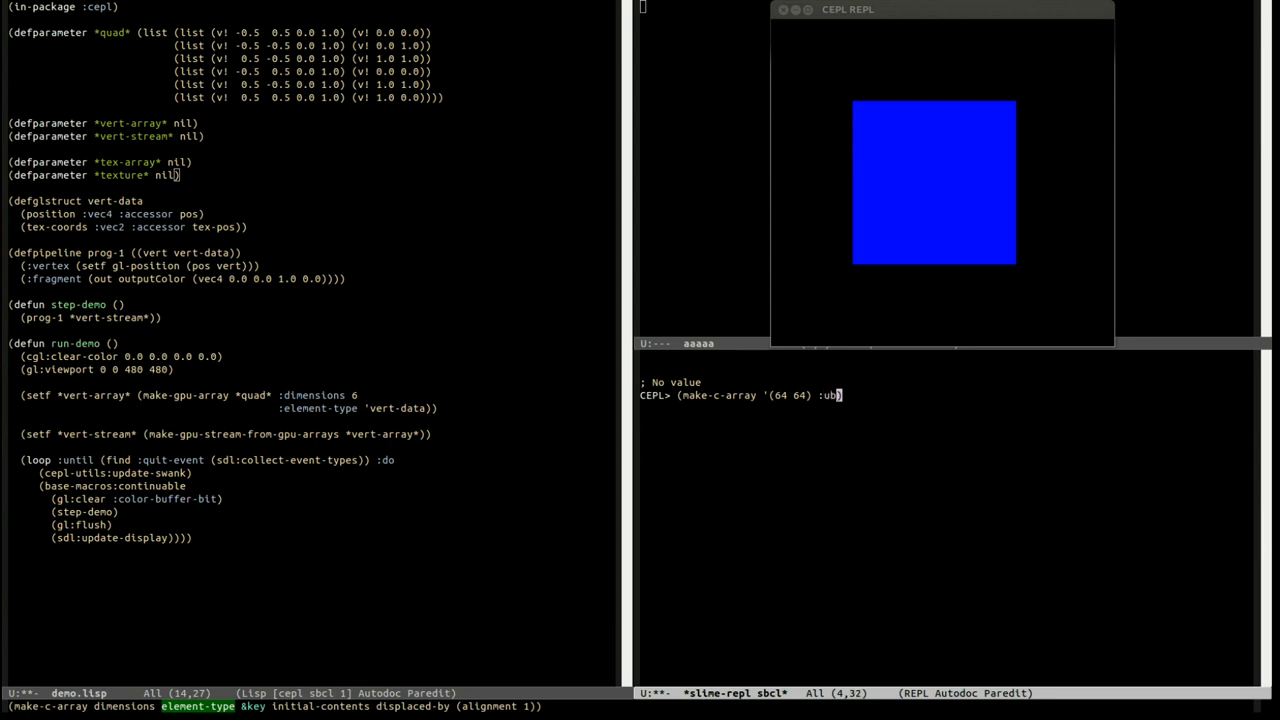
text(yte)
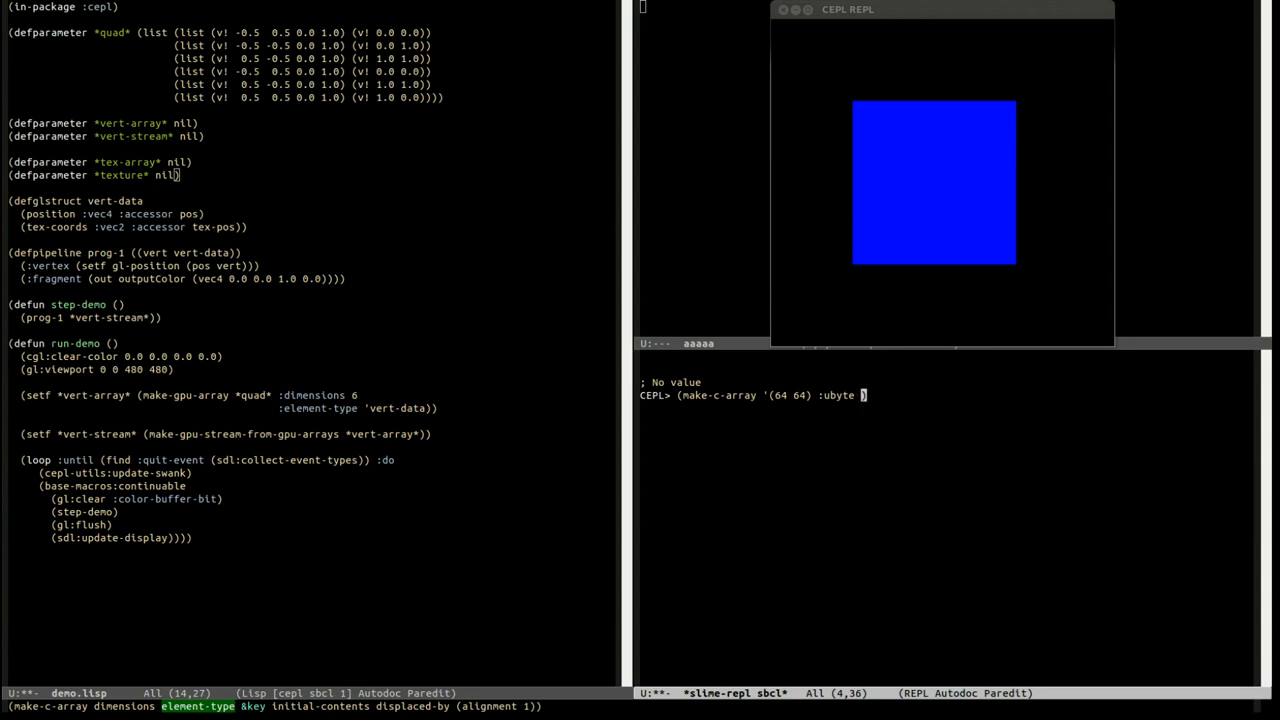
text(:initial-contents)
text((loop )))
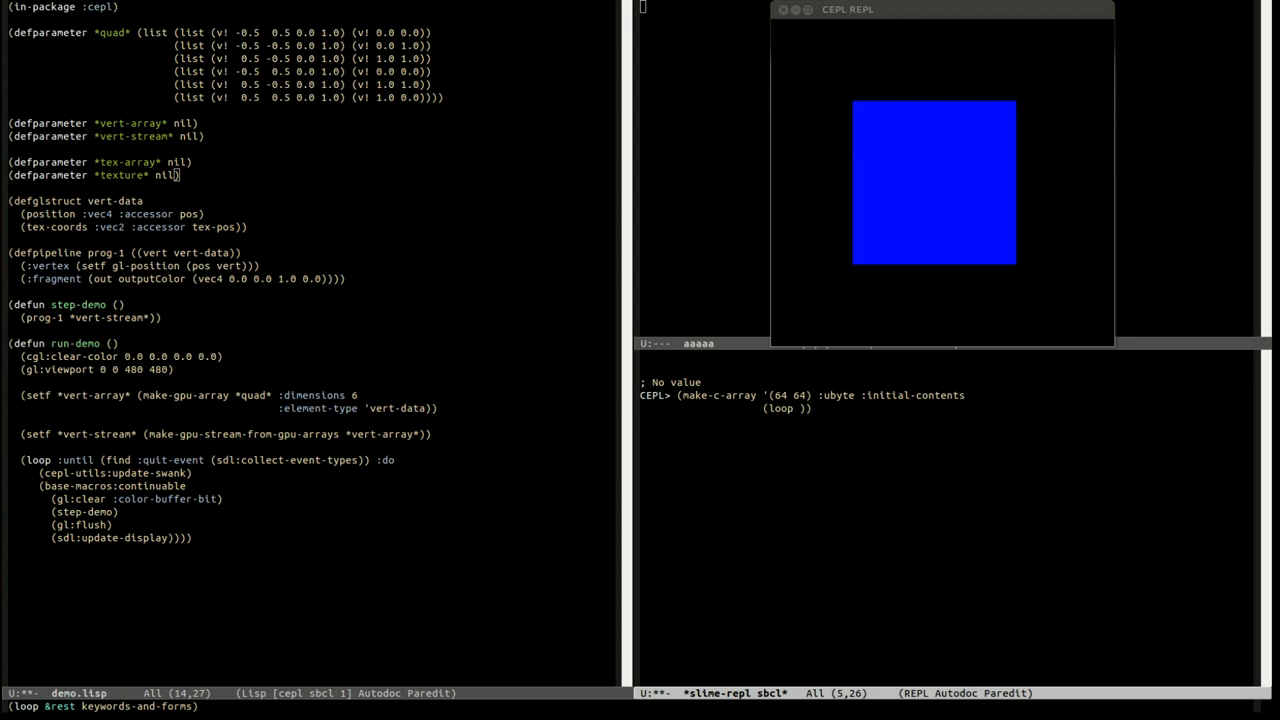
mouse_move(240, 245)
text(for x below 64)
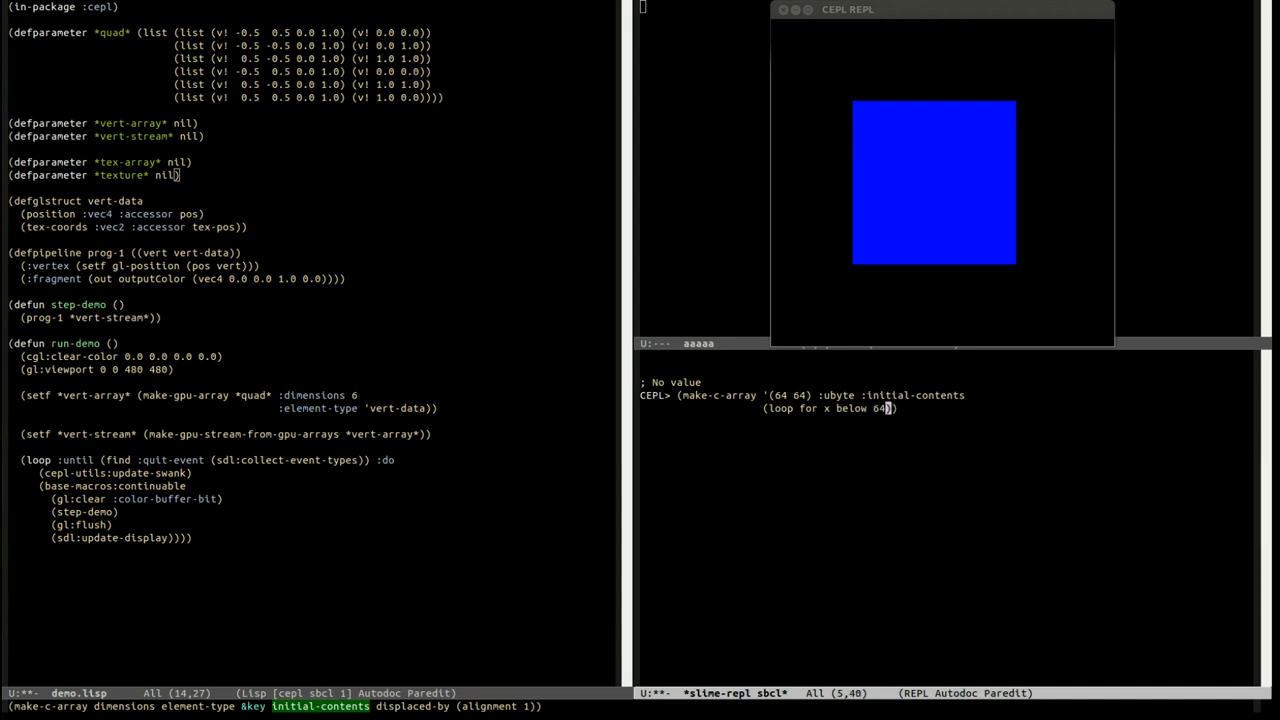
text(collect)
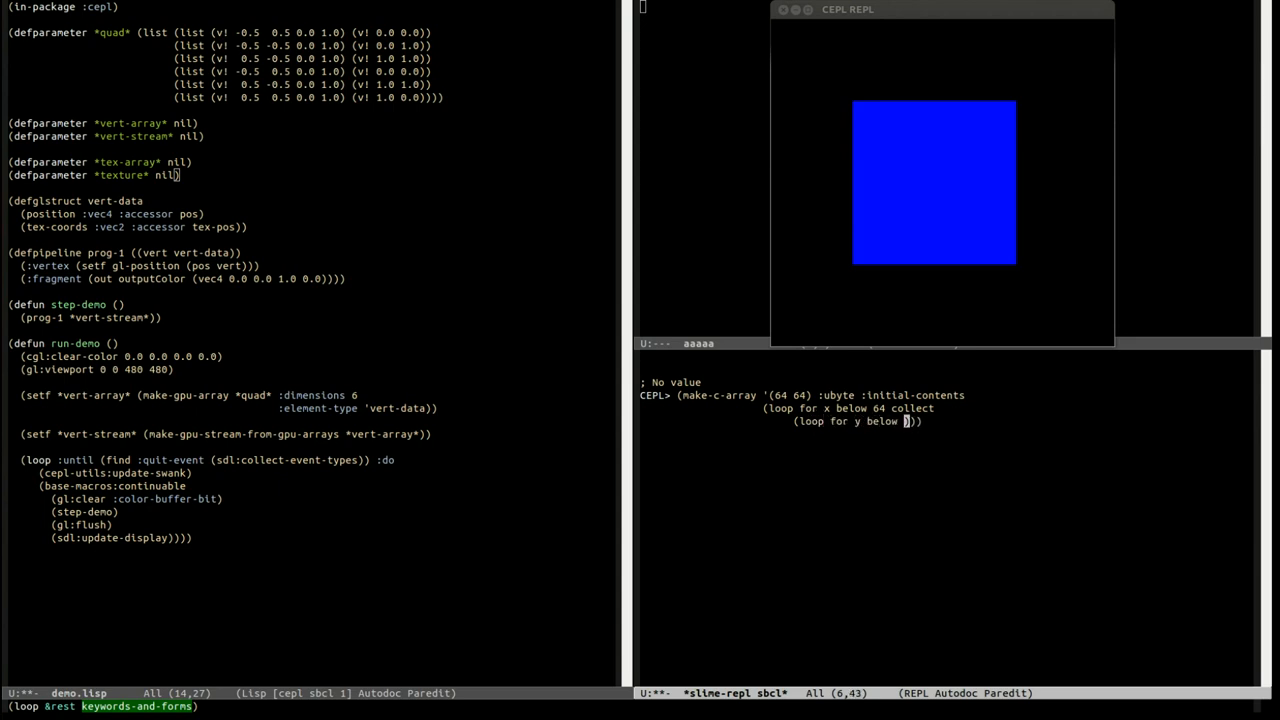
text(collect ()
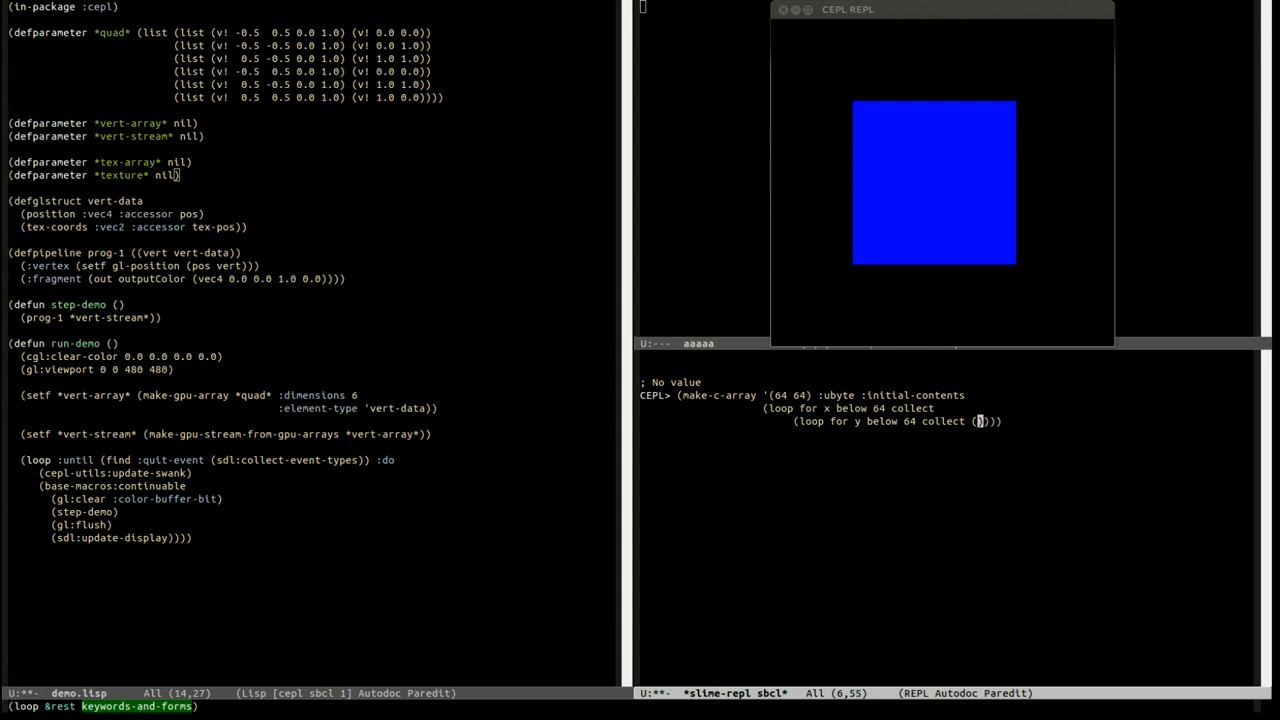
text(random)
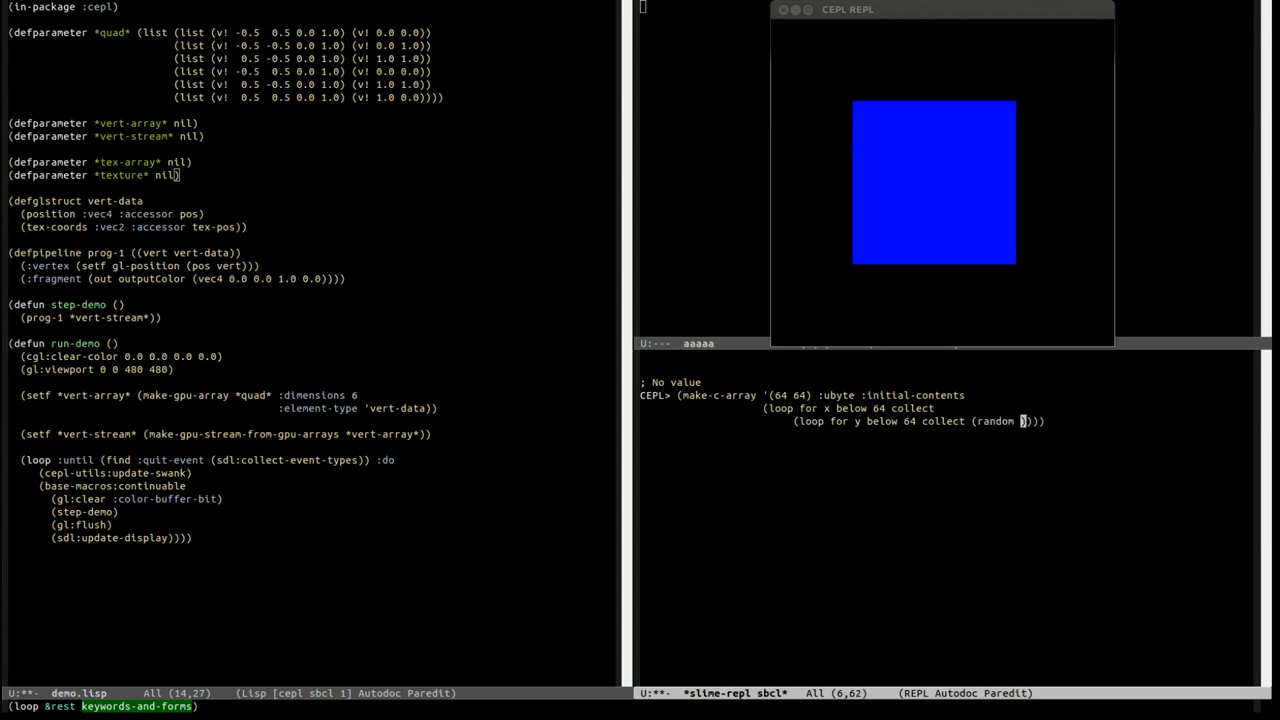
text(254)
text((setf )
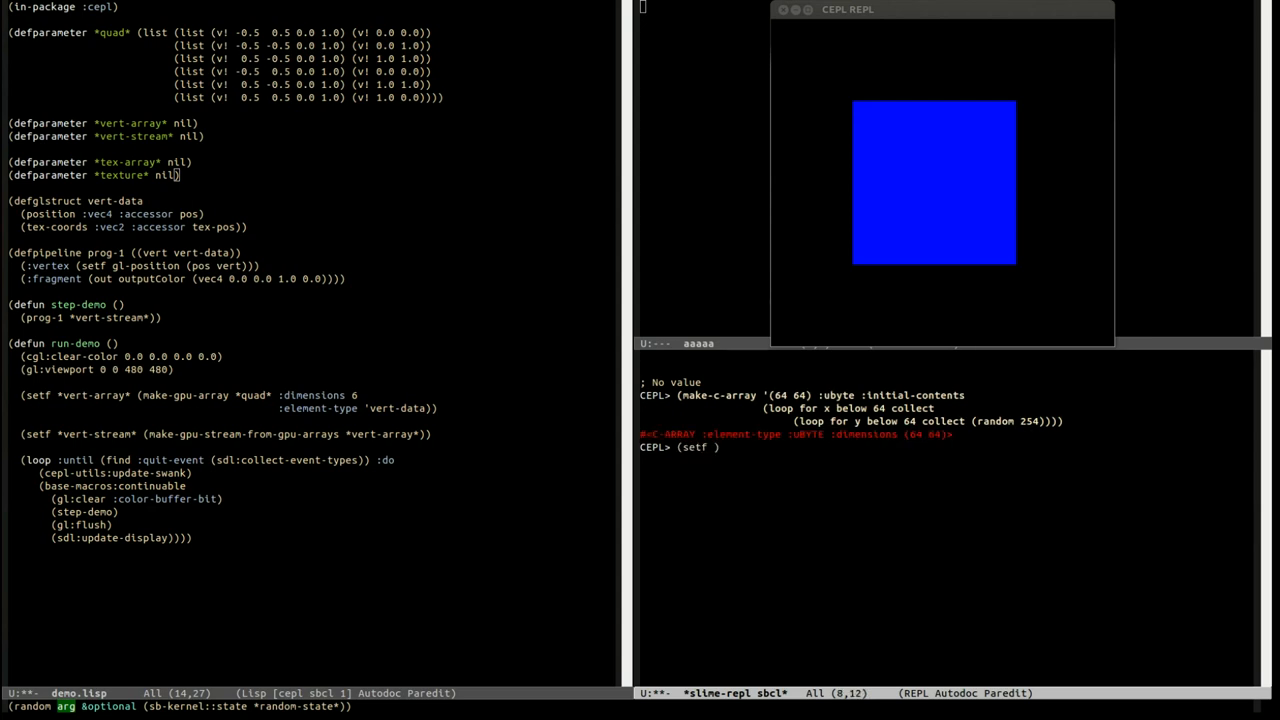
Store the returned C-ARRAY in *tex-array* with (setf *tex-array* *)
text(*tex)
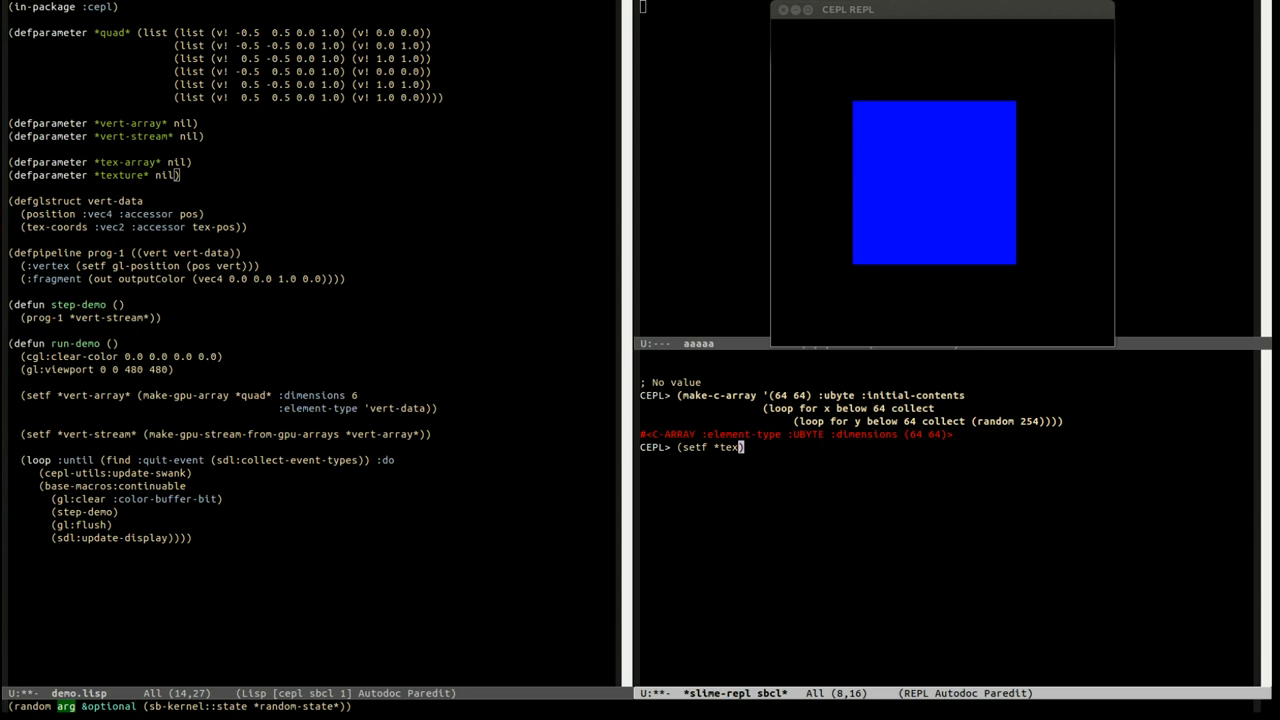
text(-array* *)
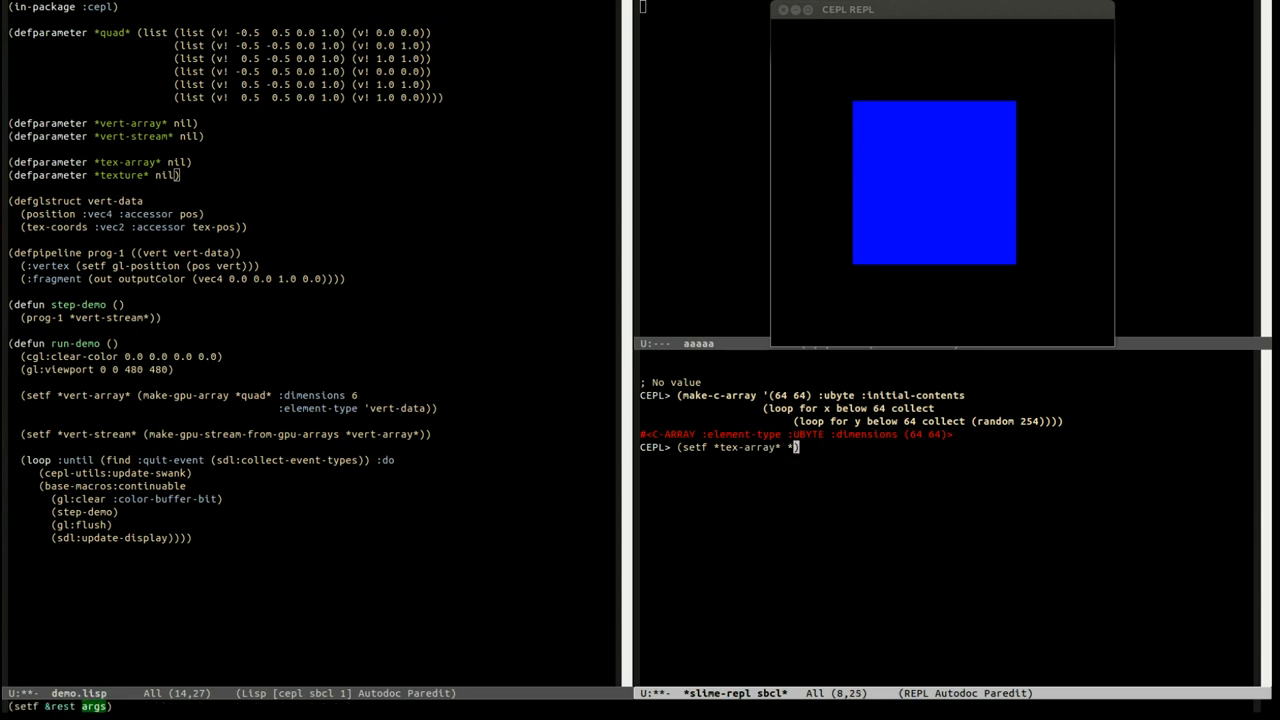
key(Return)
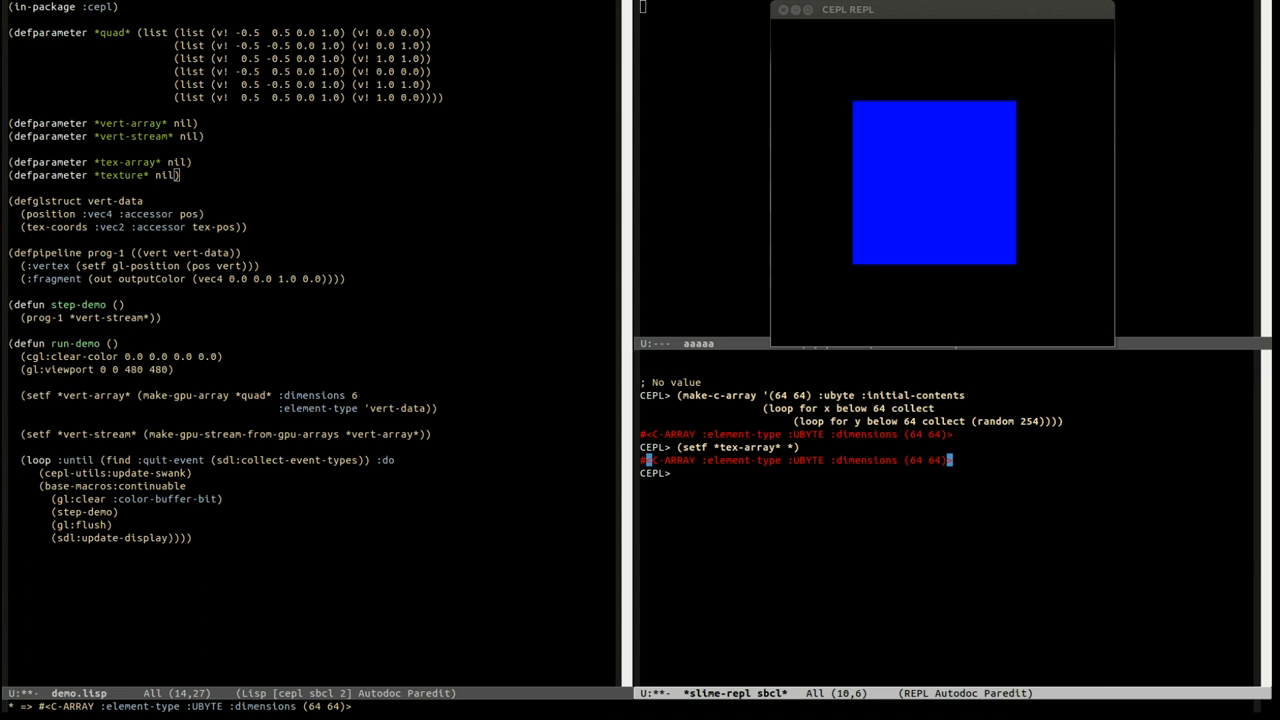
text((make-texture)
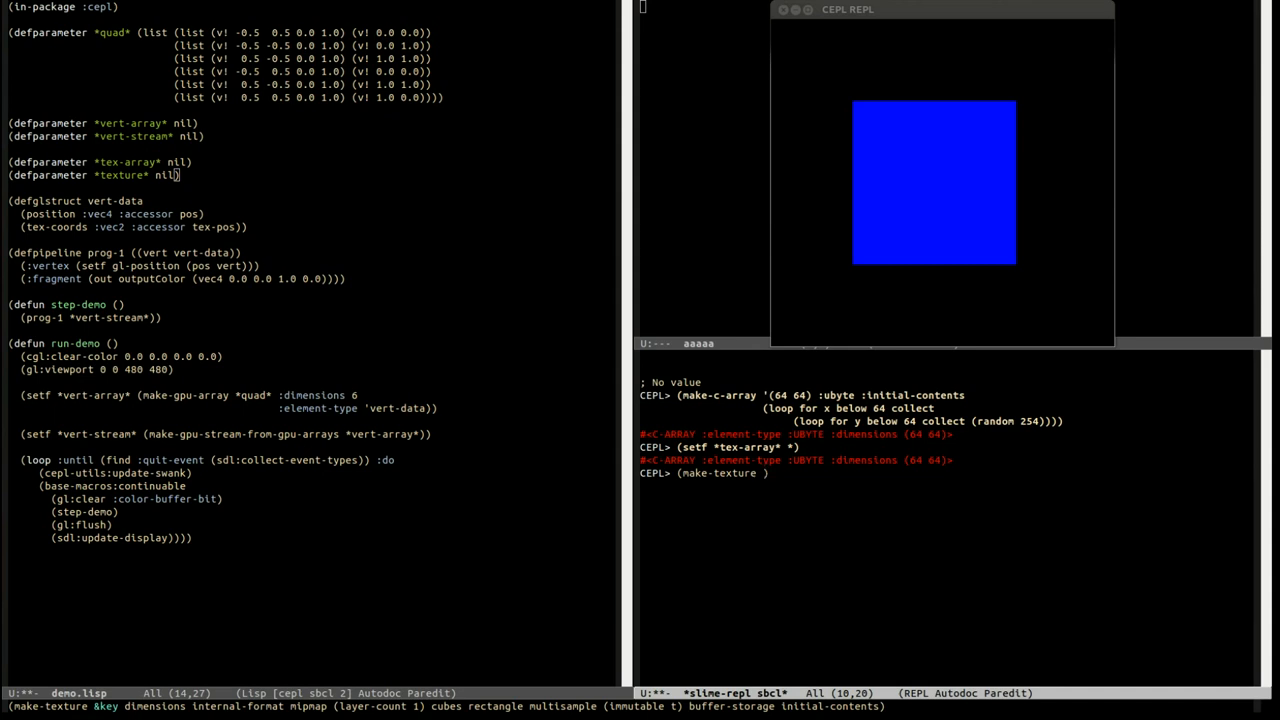
Evaluate (make-texture :initial-contents *tex-array*) to build a 64x64 texture
text())
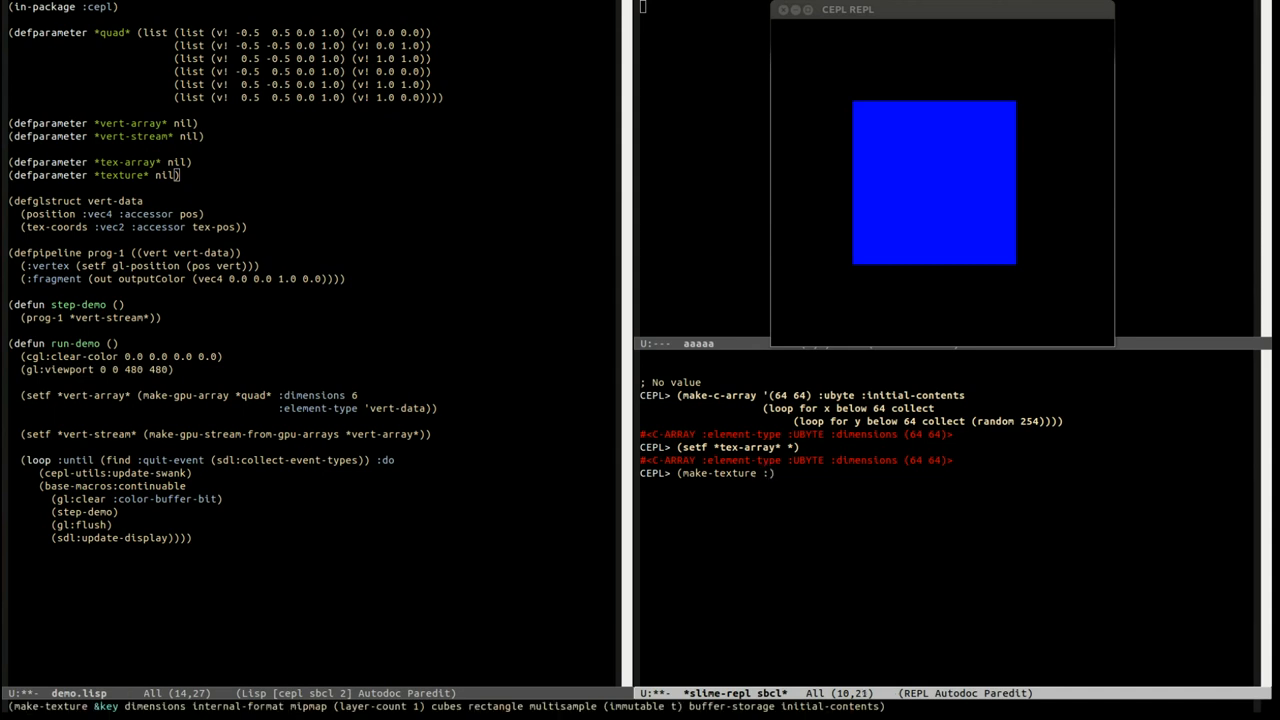
text(:initial-contents)
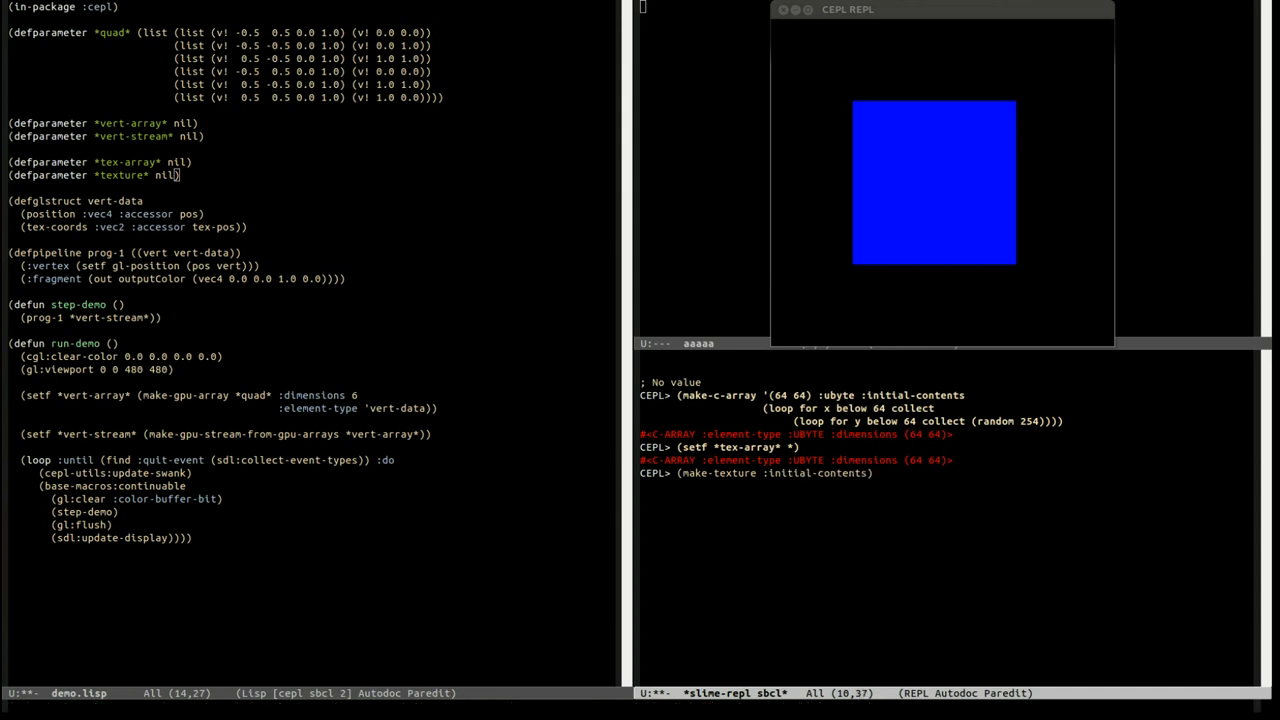
text(*tex-array*)
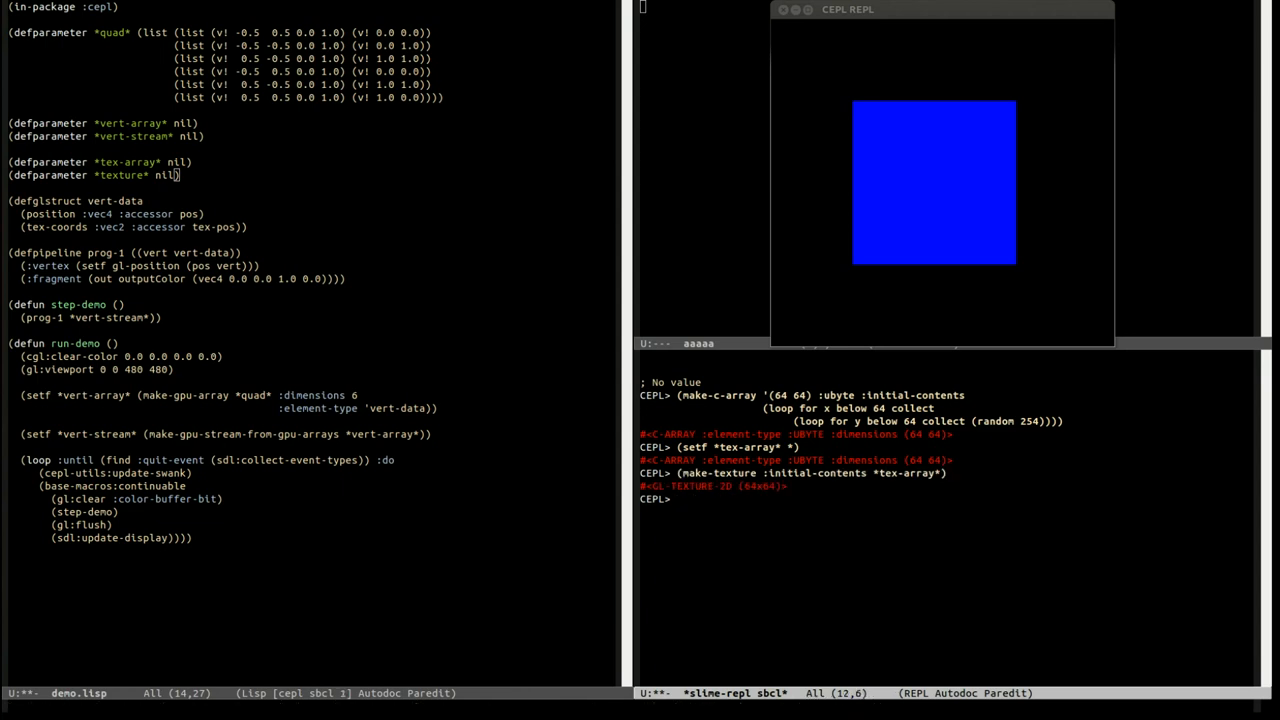
Save the returned GL-TEXTURE-2D in *texture* with (setf *texture* *)
text((setf)
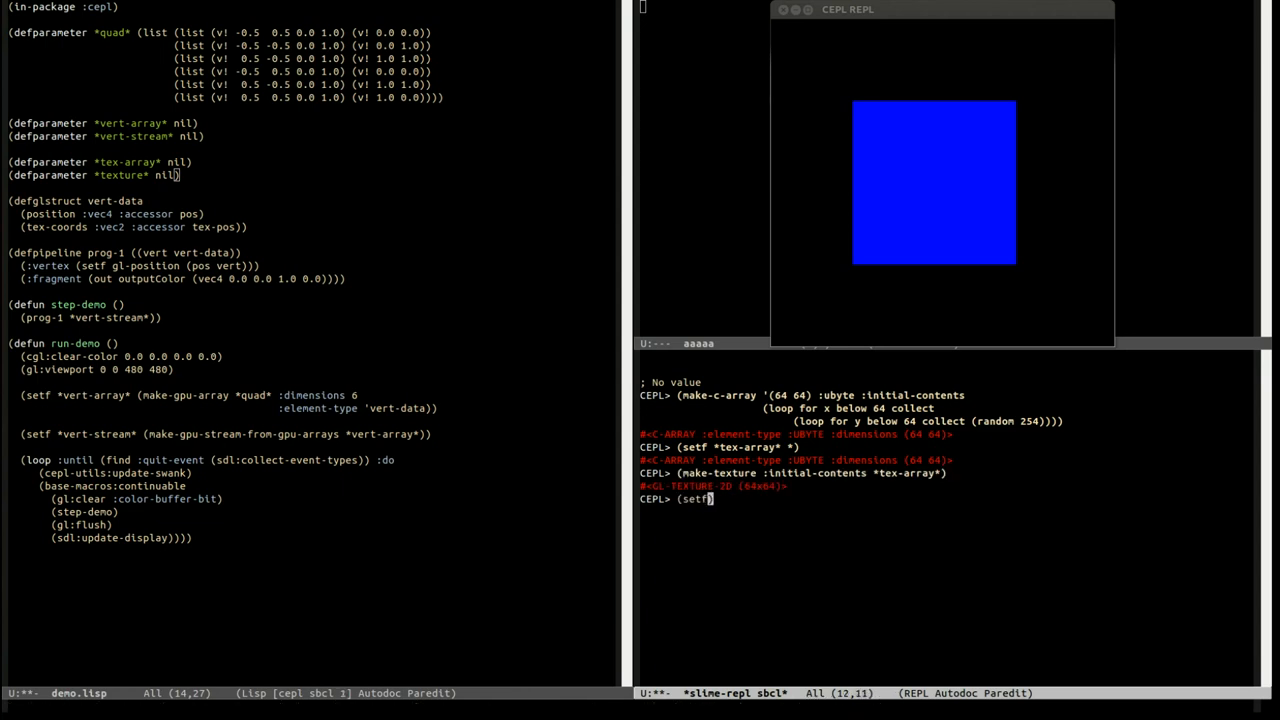
text(*texture*)
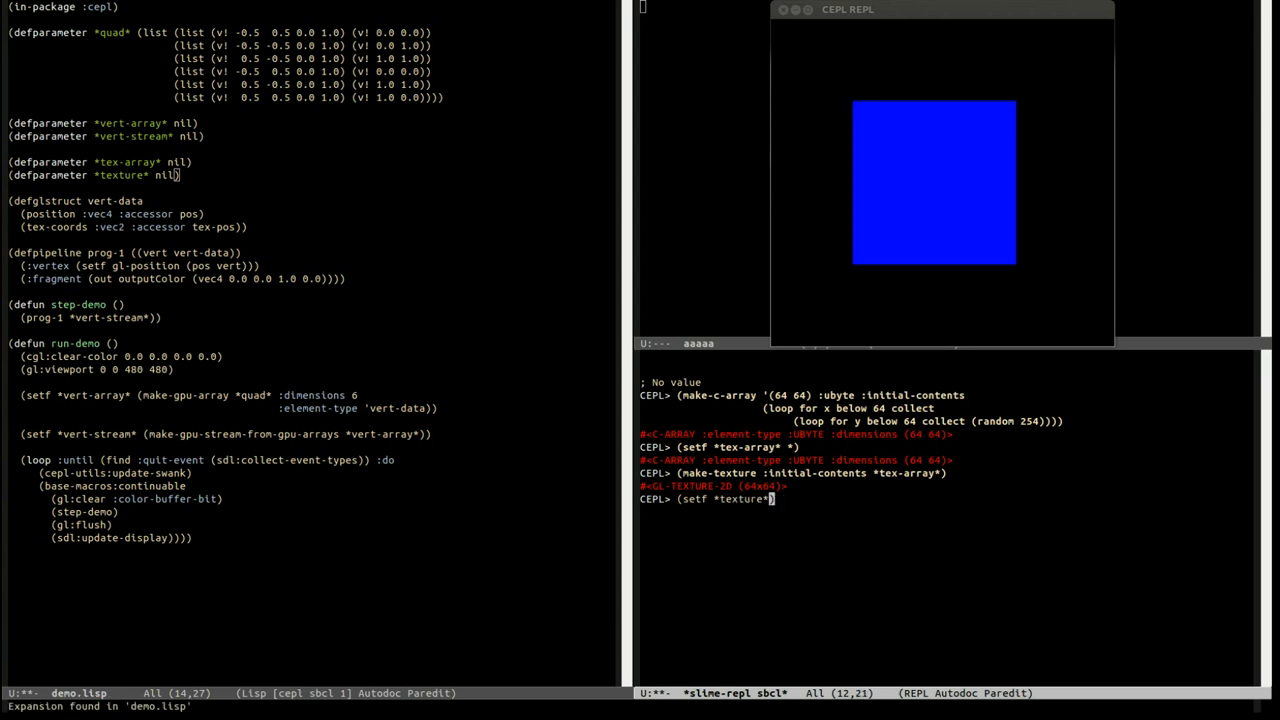
key(Return)
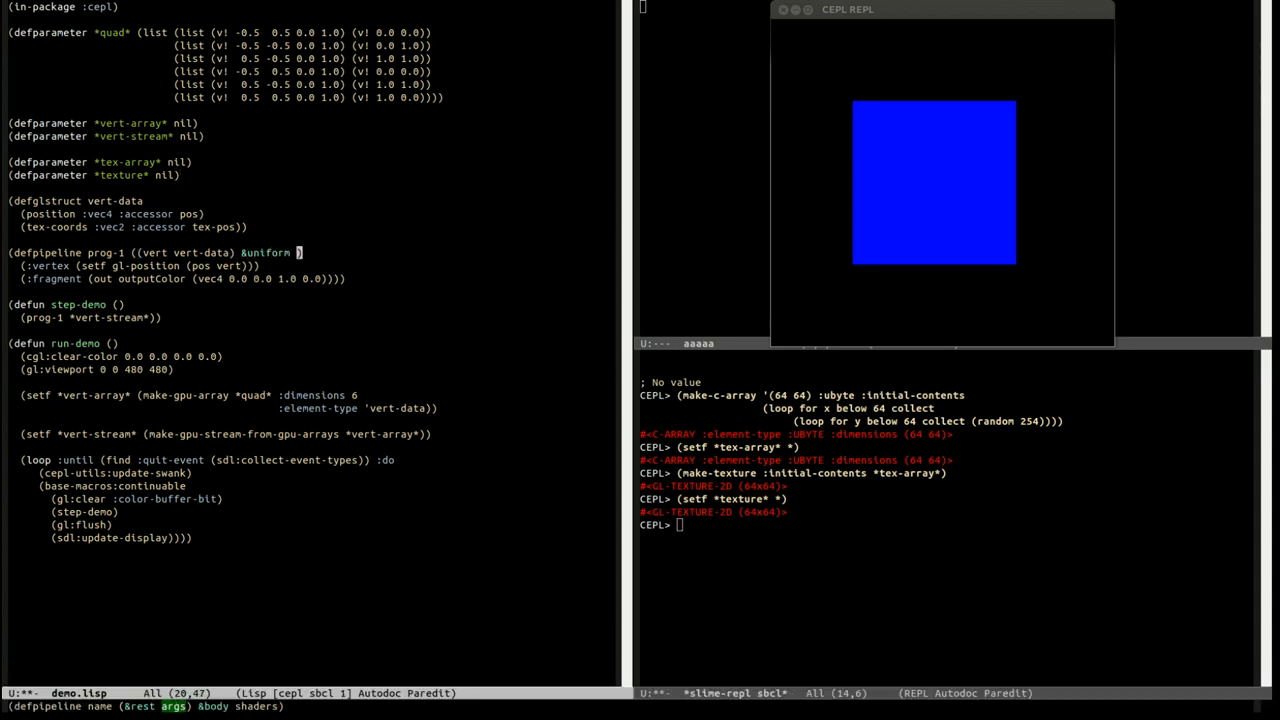
Declare &uniform (tex :sampler-2d) in prog-1's defpipeline argument list
text(()
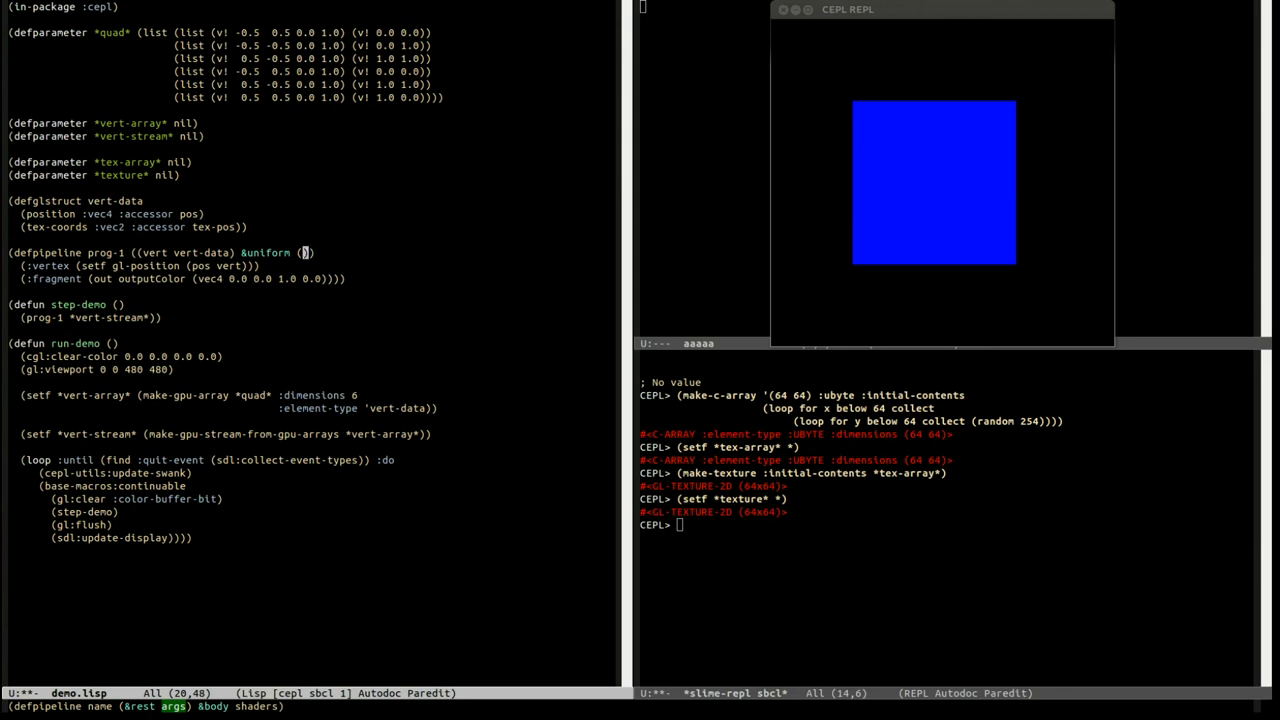
text(tex :sampler-)
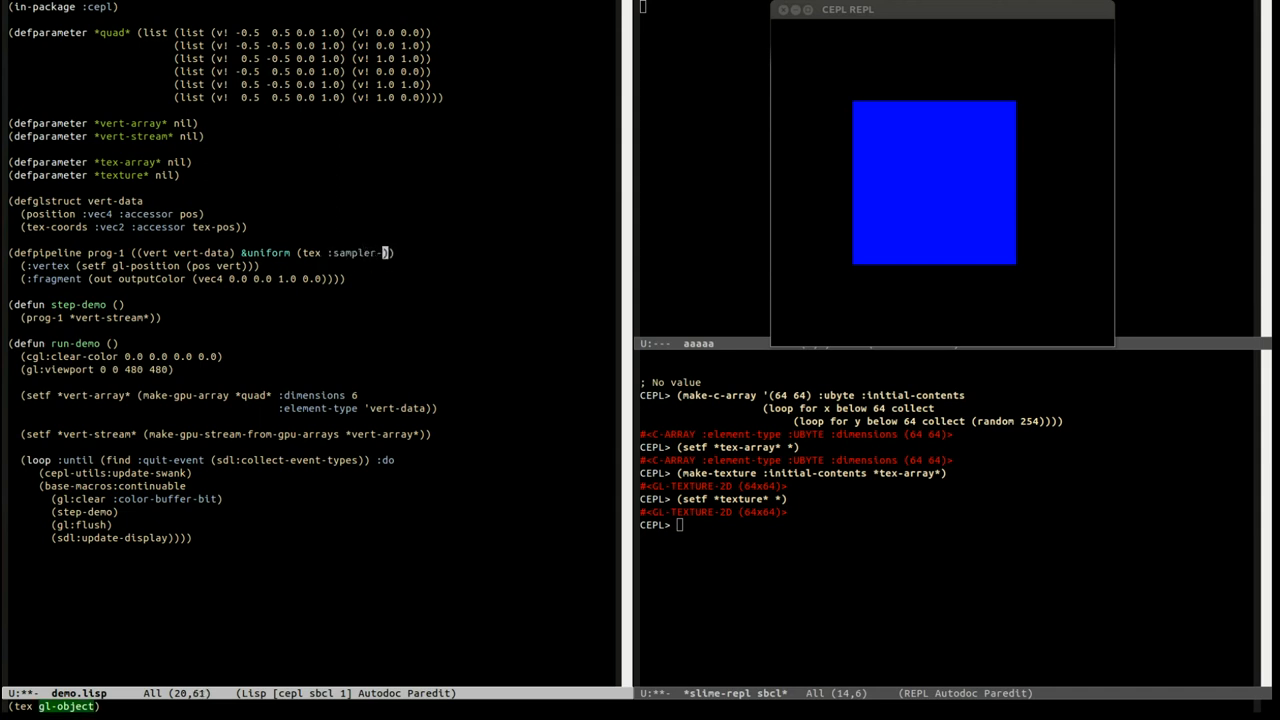
text(2d)
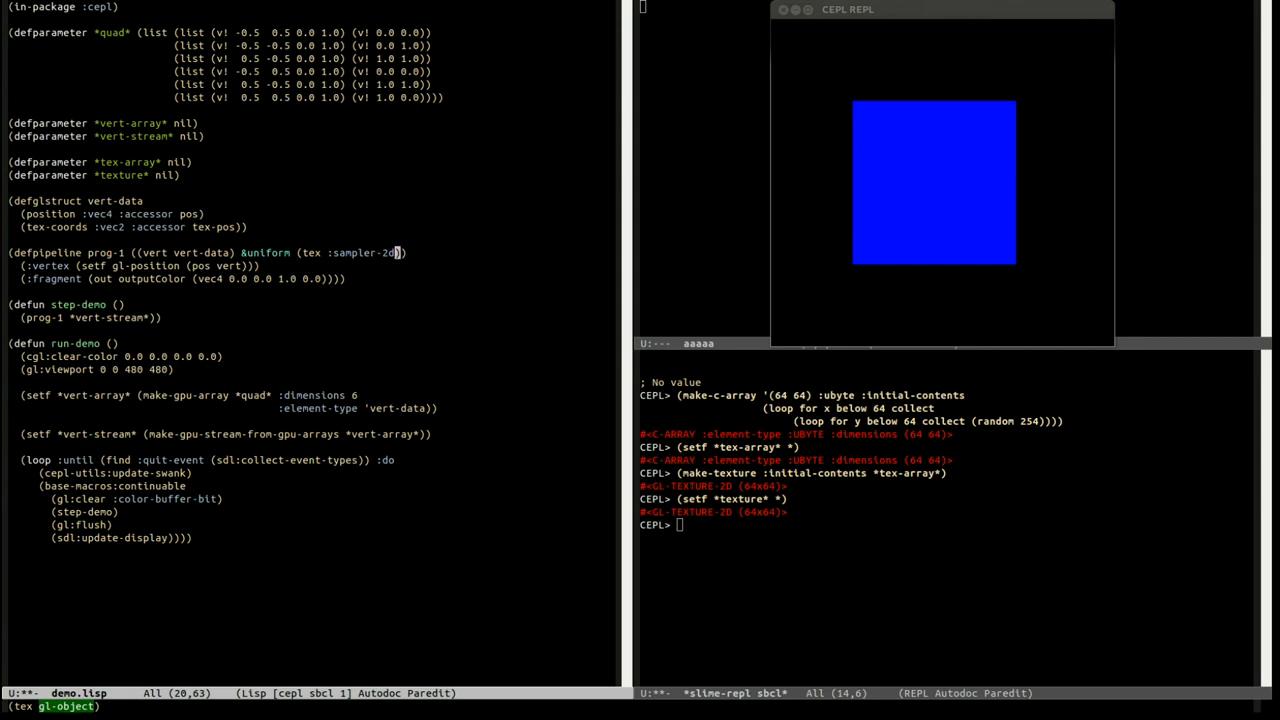
mouse_move(708, 527)
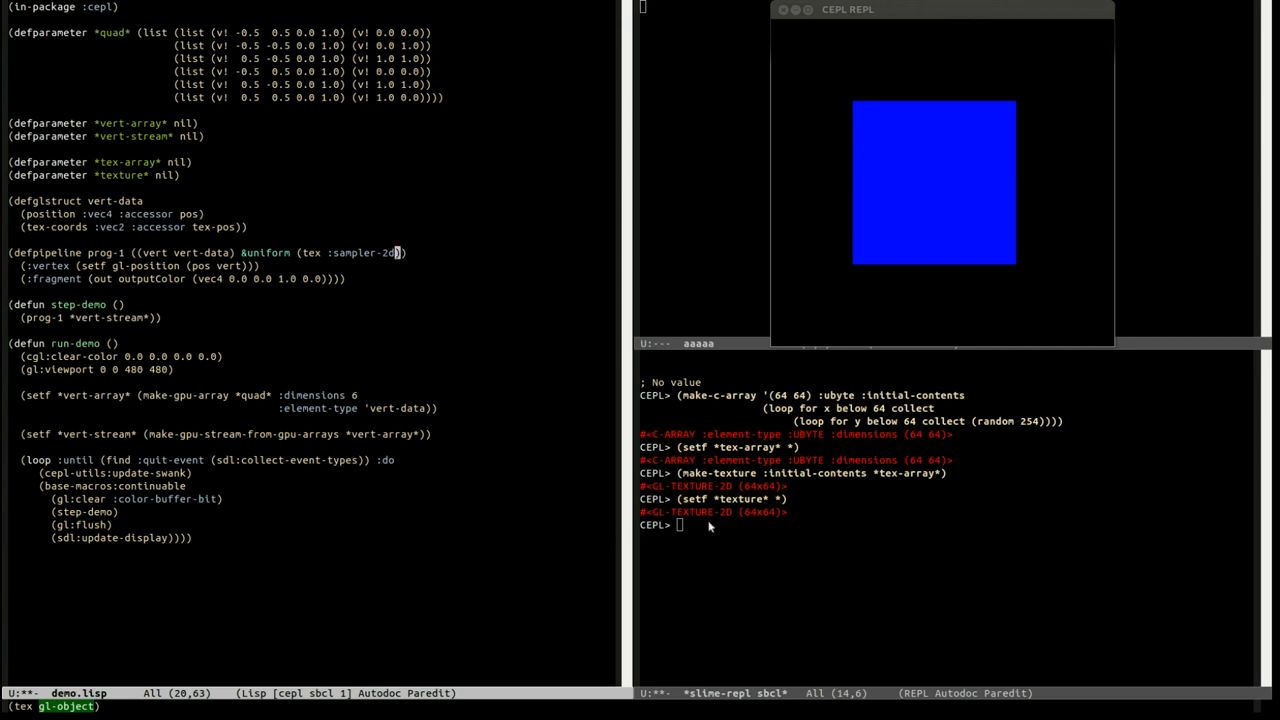
mouse_move(429, 269)
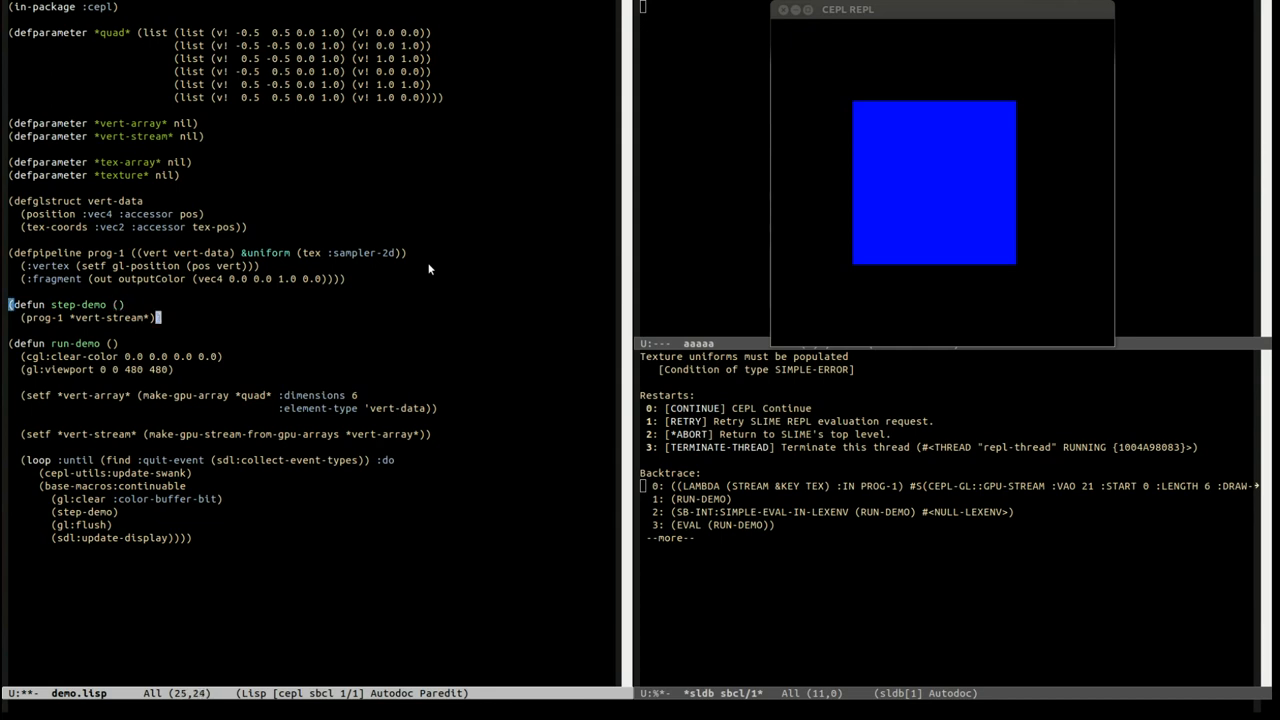
Change step-demo to call (prog-1 *vert-stream* :tex *texture*)
text(:)
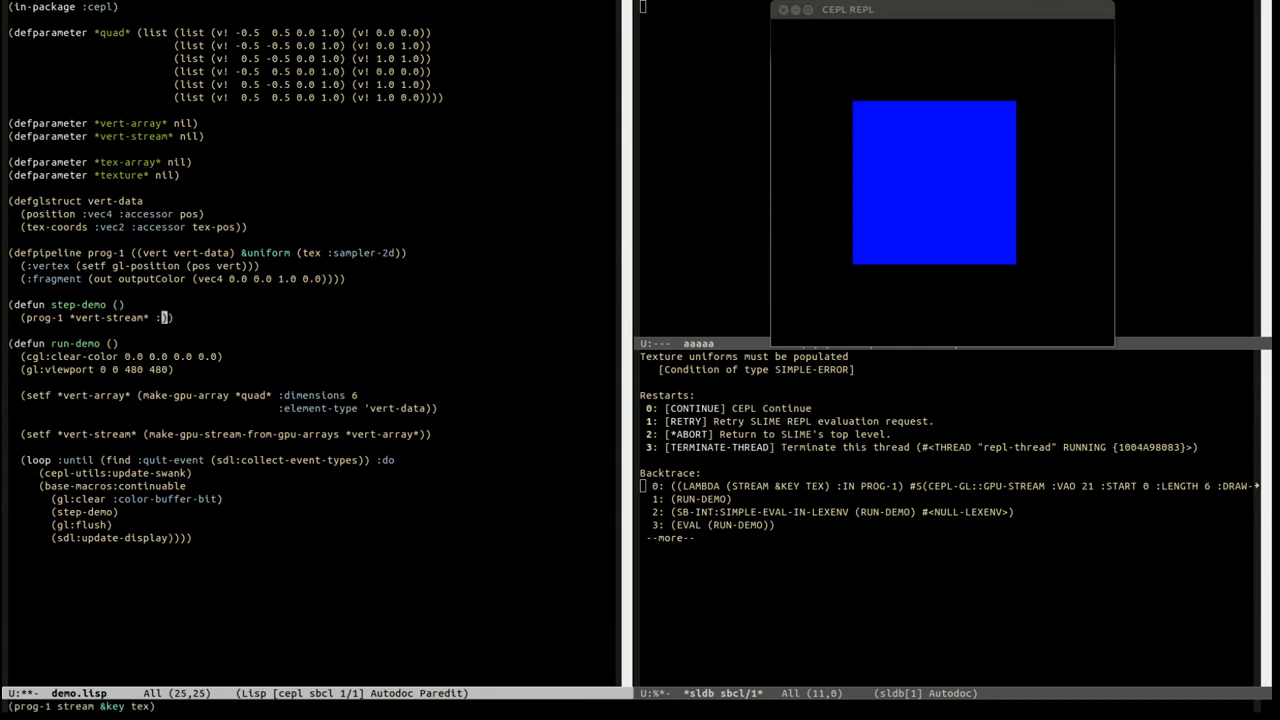
text(tex)
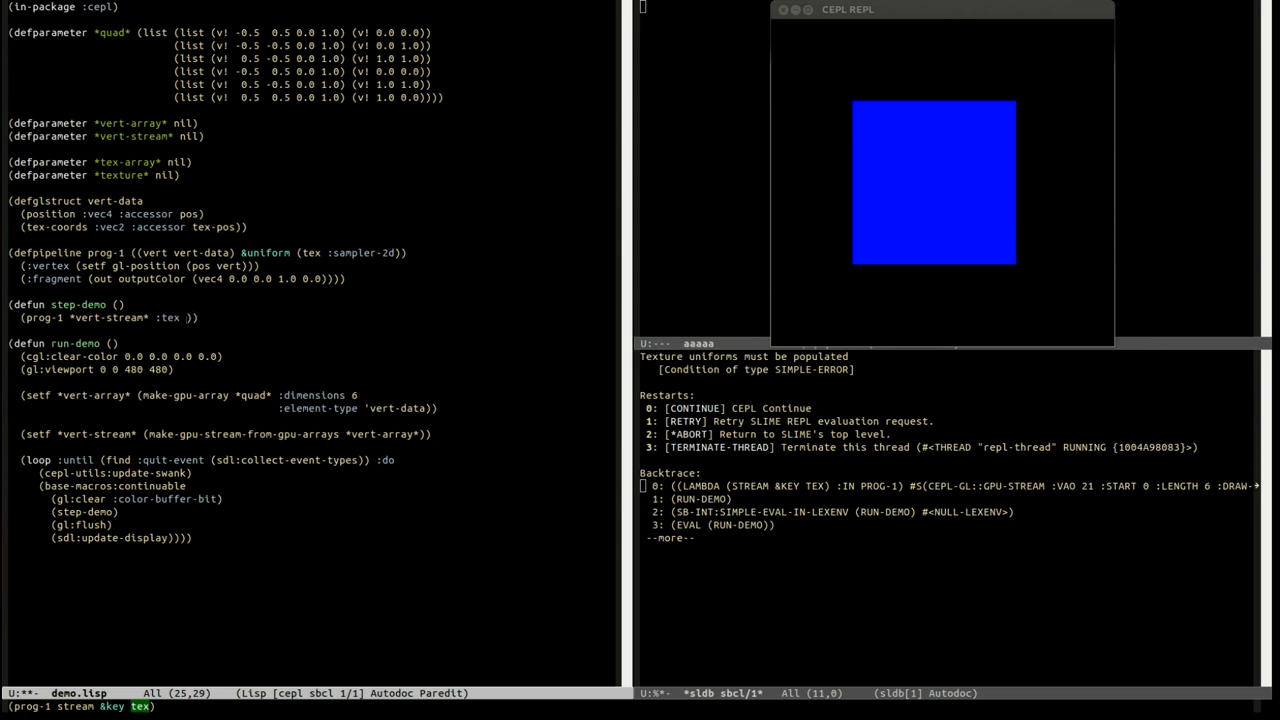
text(*)
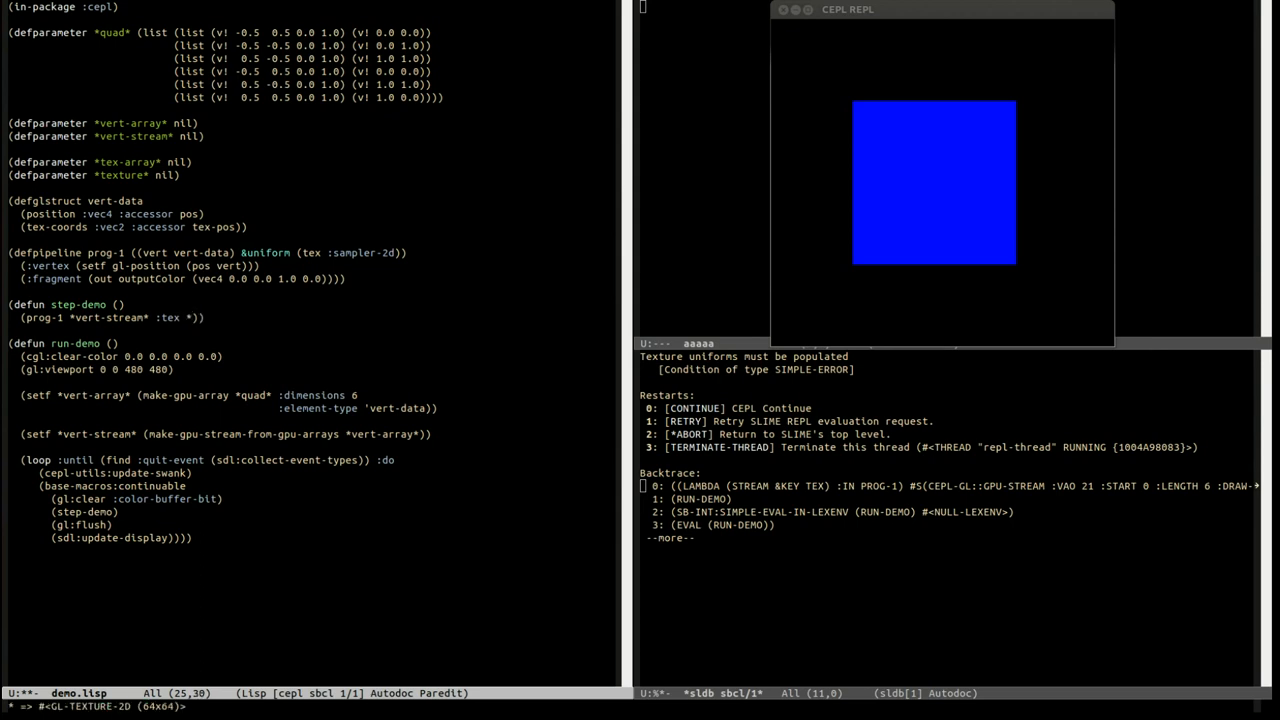
text(*texture*)
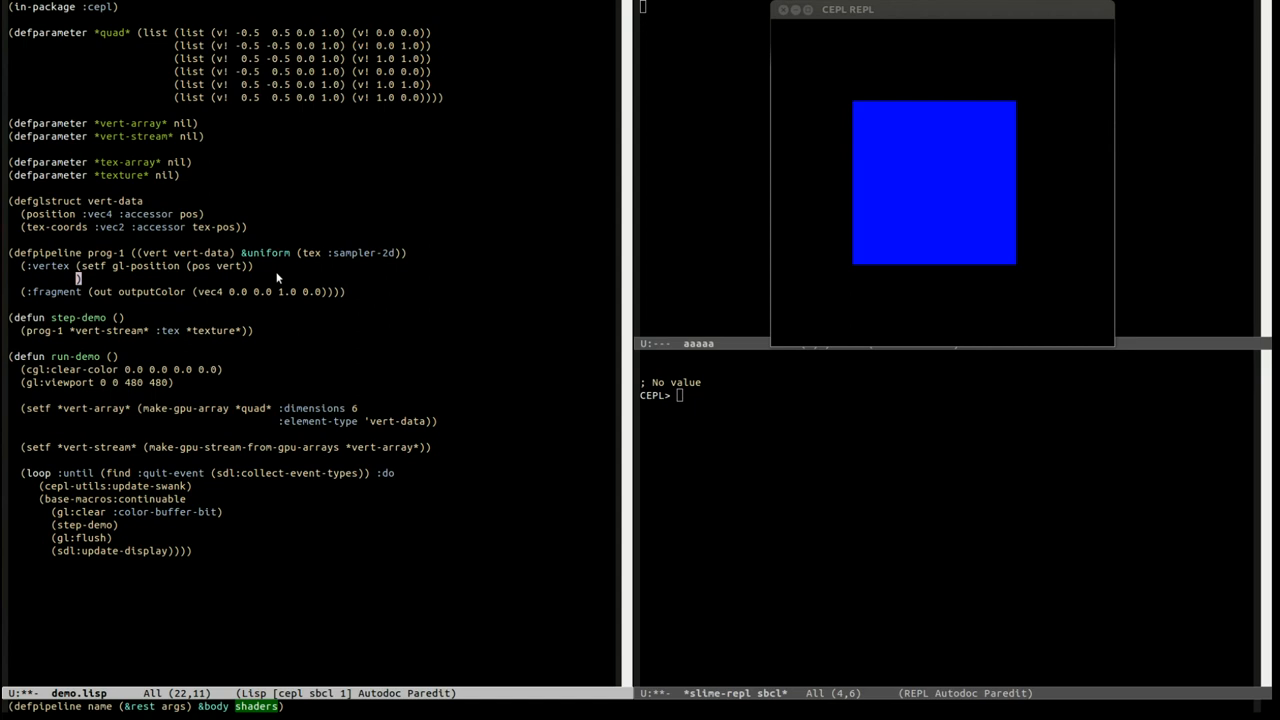
Add (out (tex-coord :smooth) (tex-pos vert)) to prog-1's vertex stage
text((out )))
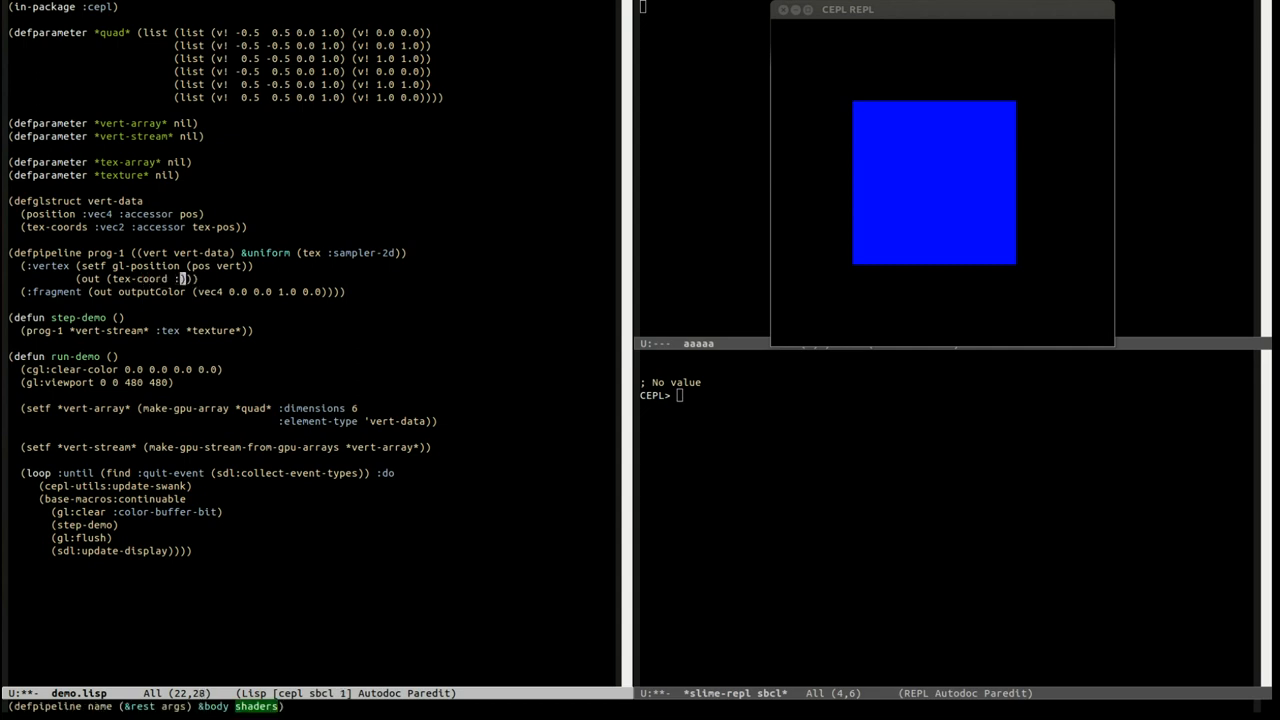
text(smooth) ()
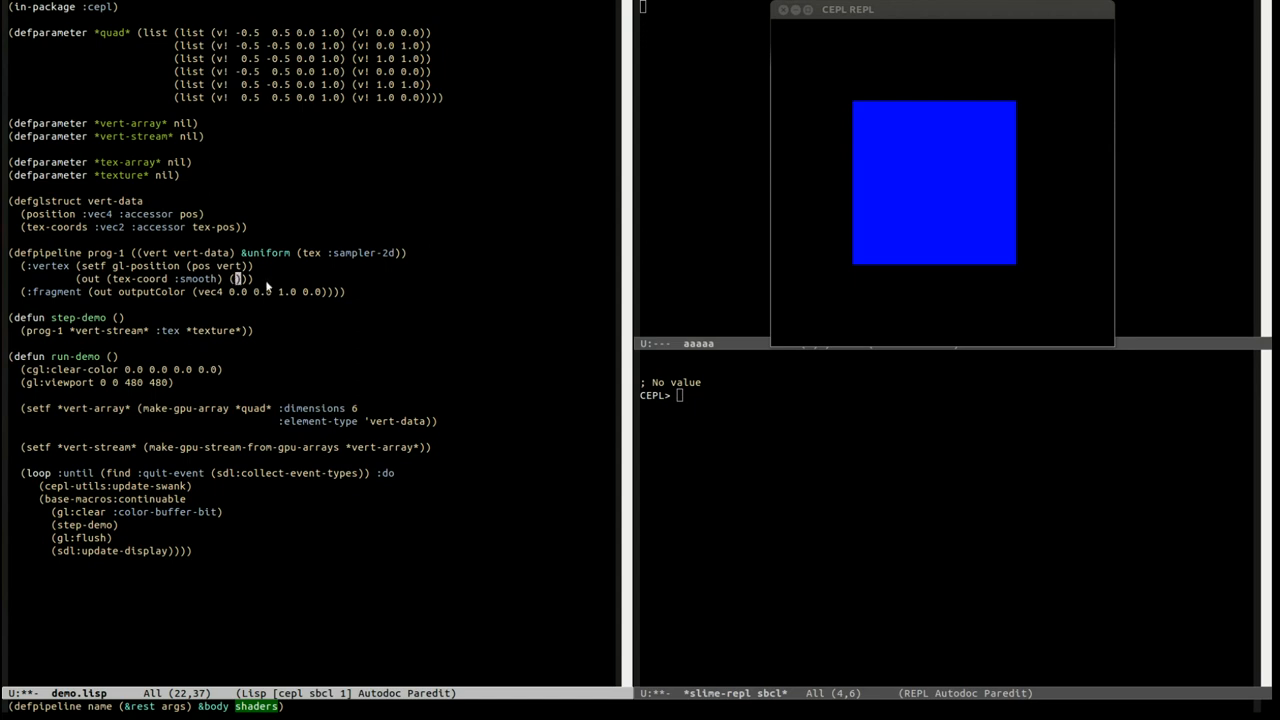
text(tex-pos ver)
click(183, 291)
text(texture)
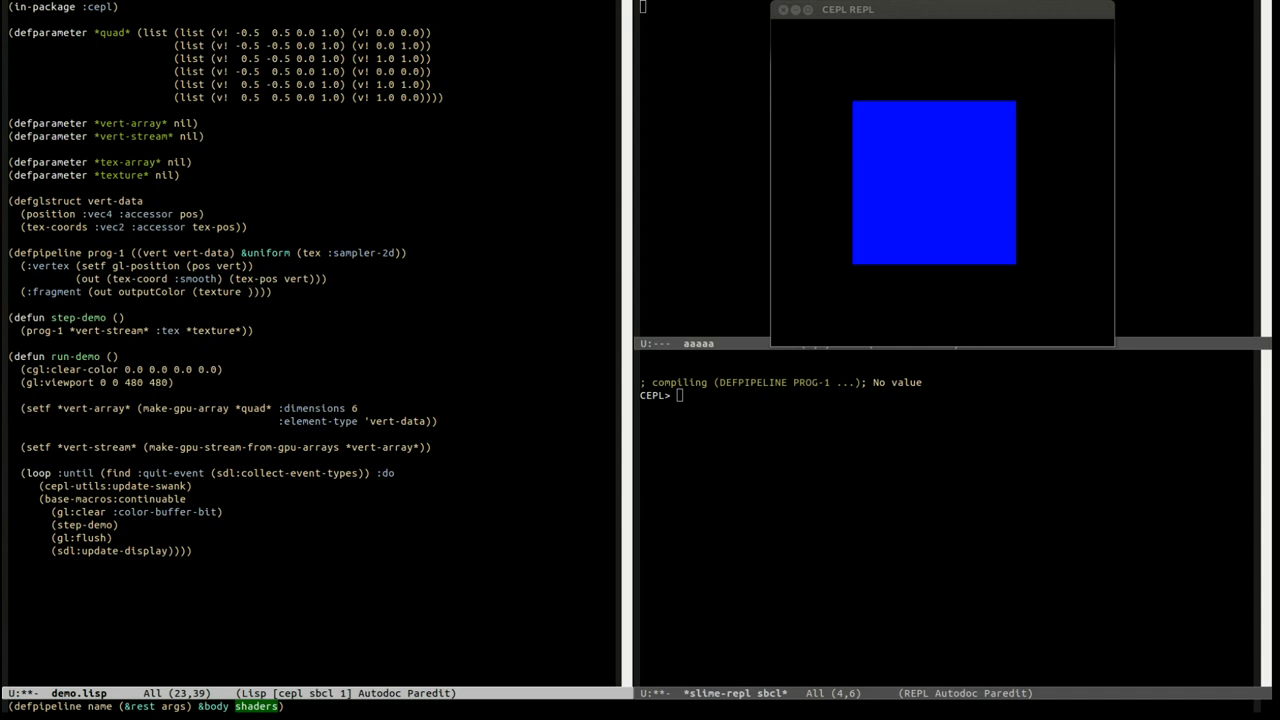
Make the fragment output sample tex at tex-coord on its own line
text(tex tex-coord)
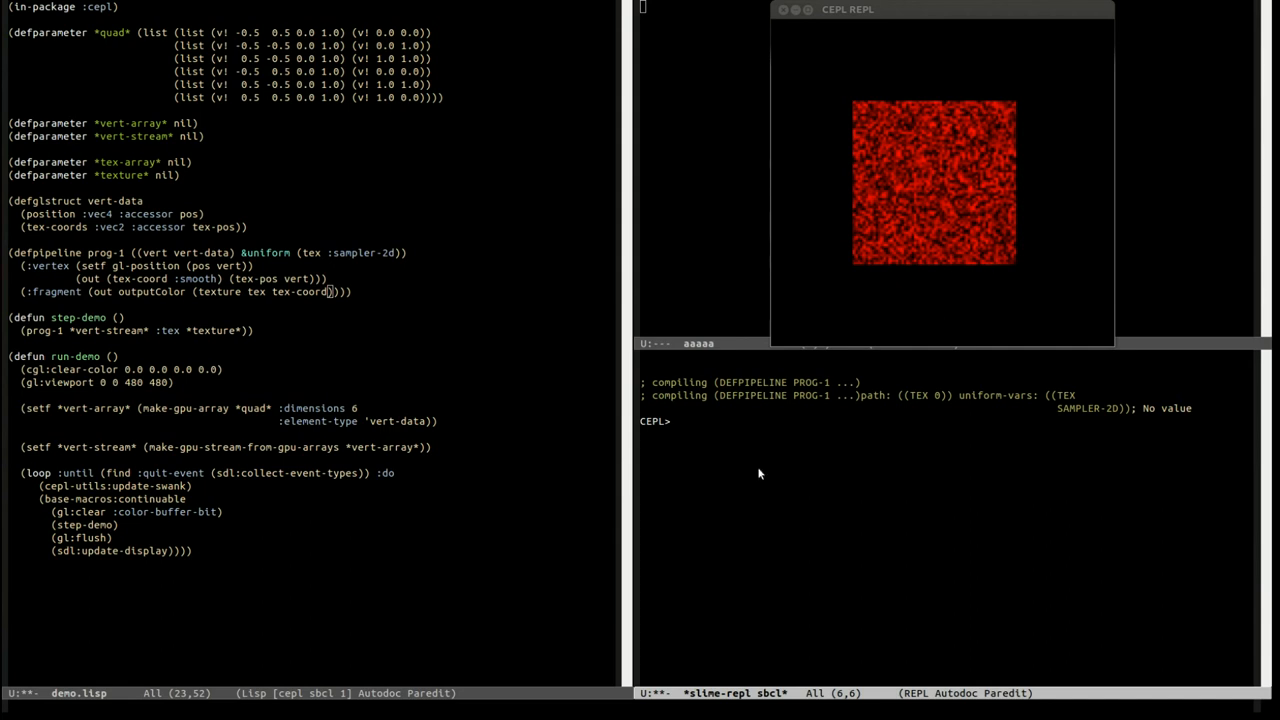
mouse_move(660, 579)
text(()
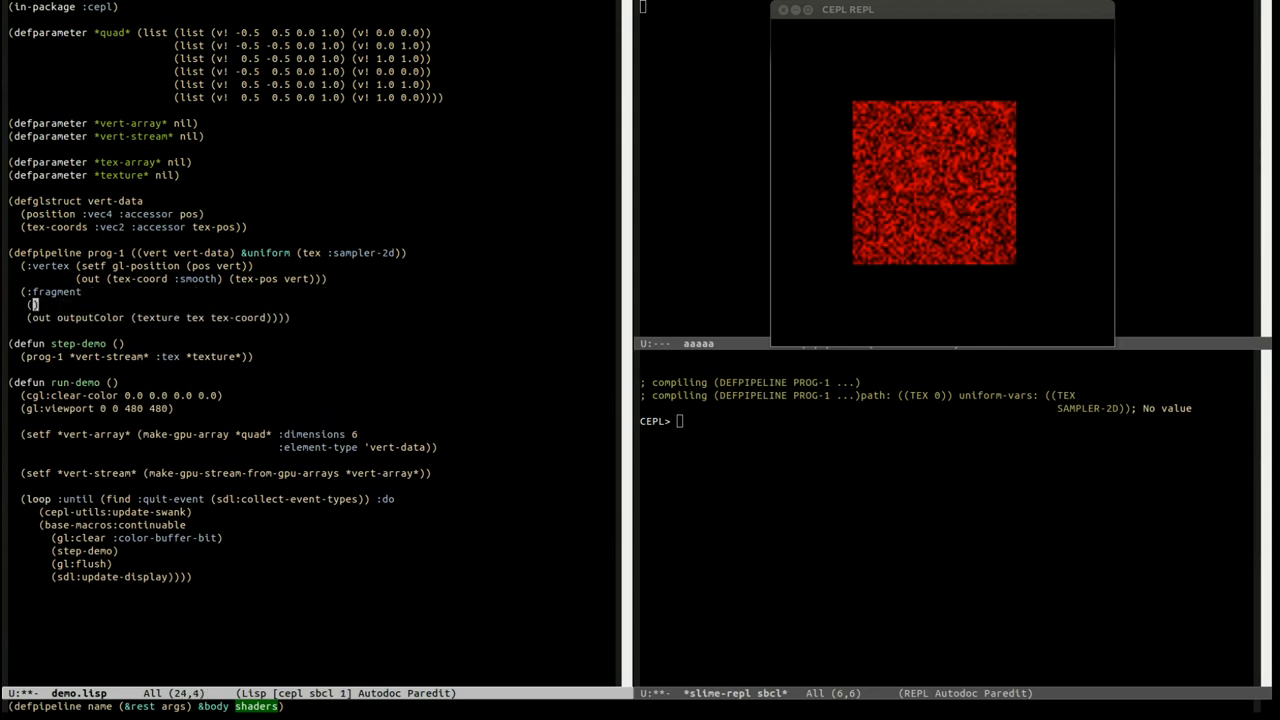
Wrap the fragment body in a let binding dist to the dot of tex-coord
text((let (()))
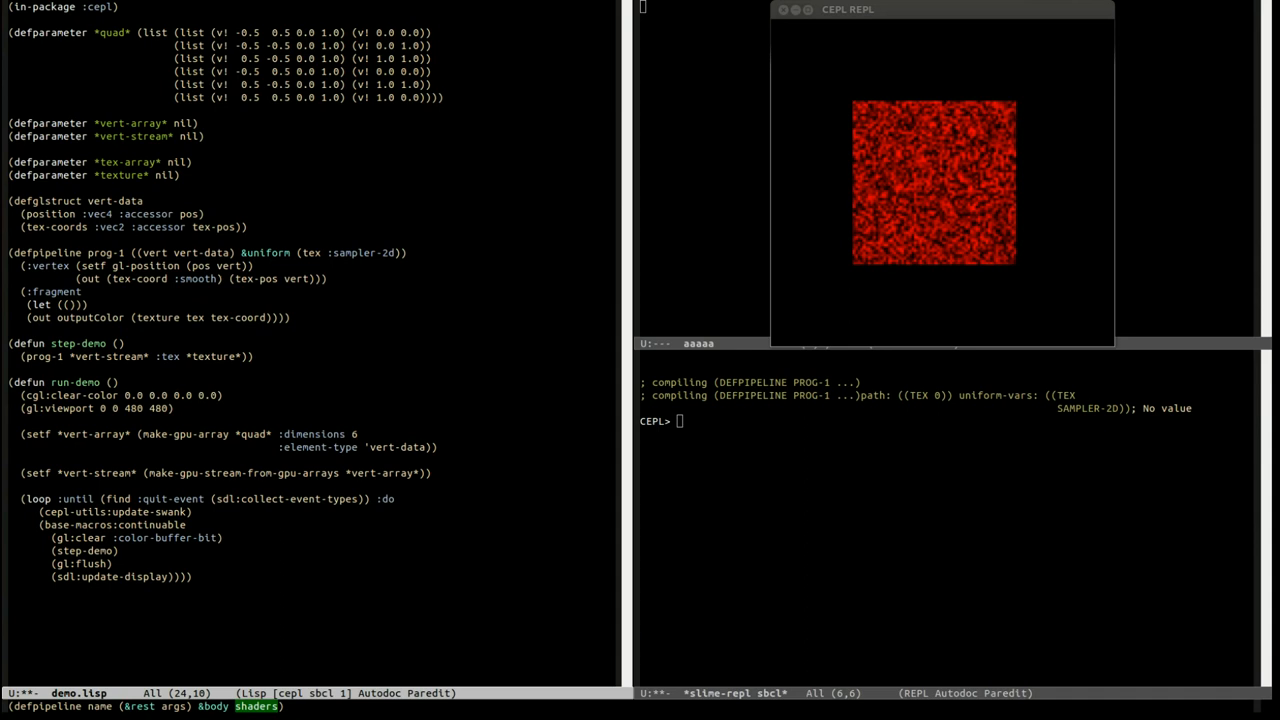
text(dist ()
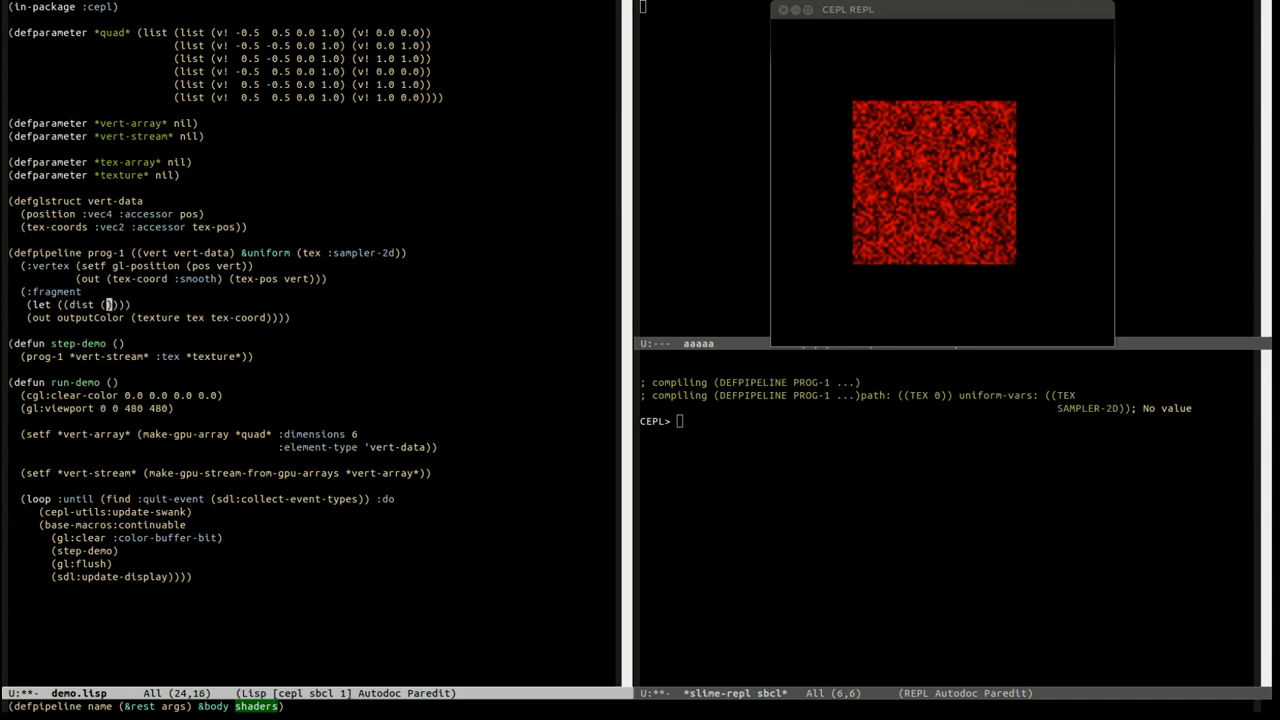
text(dot)
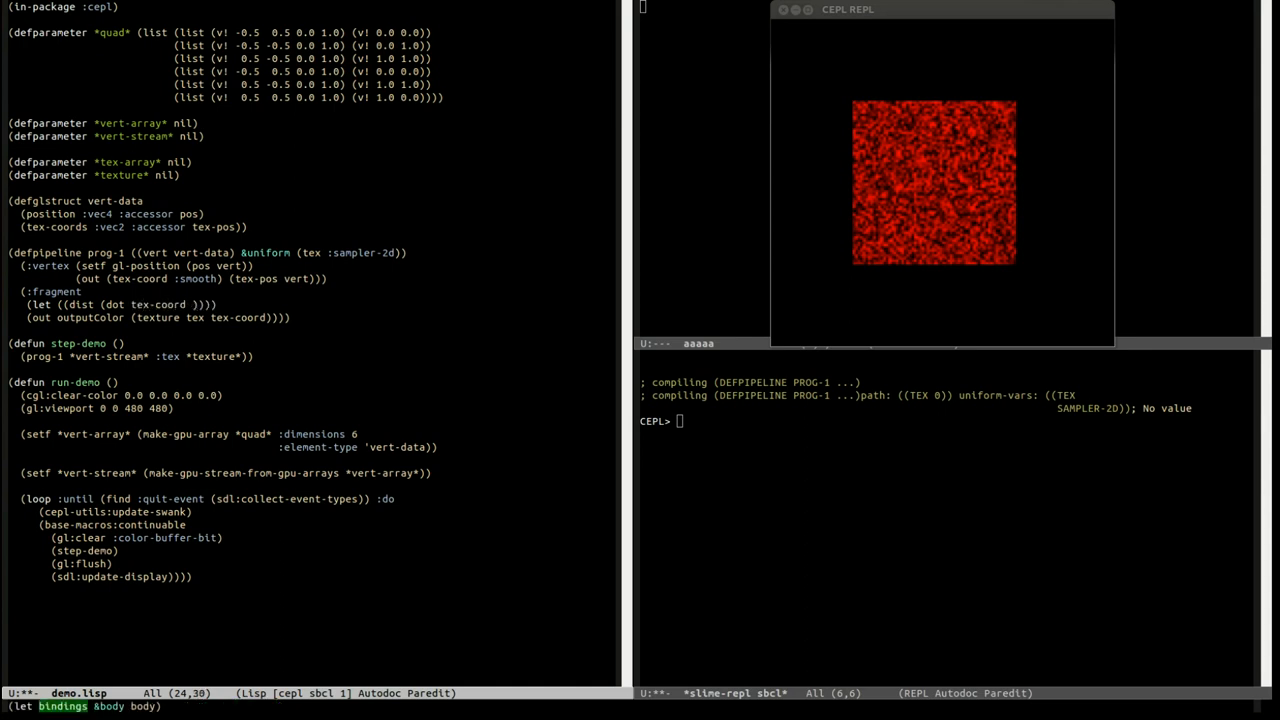
text(tex-coord)
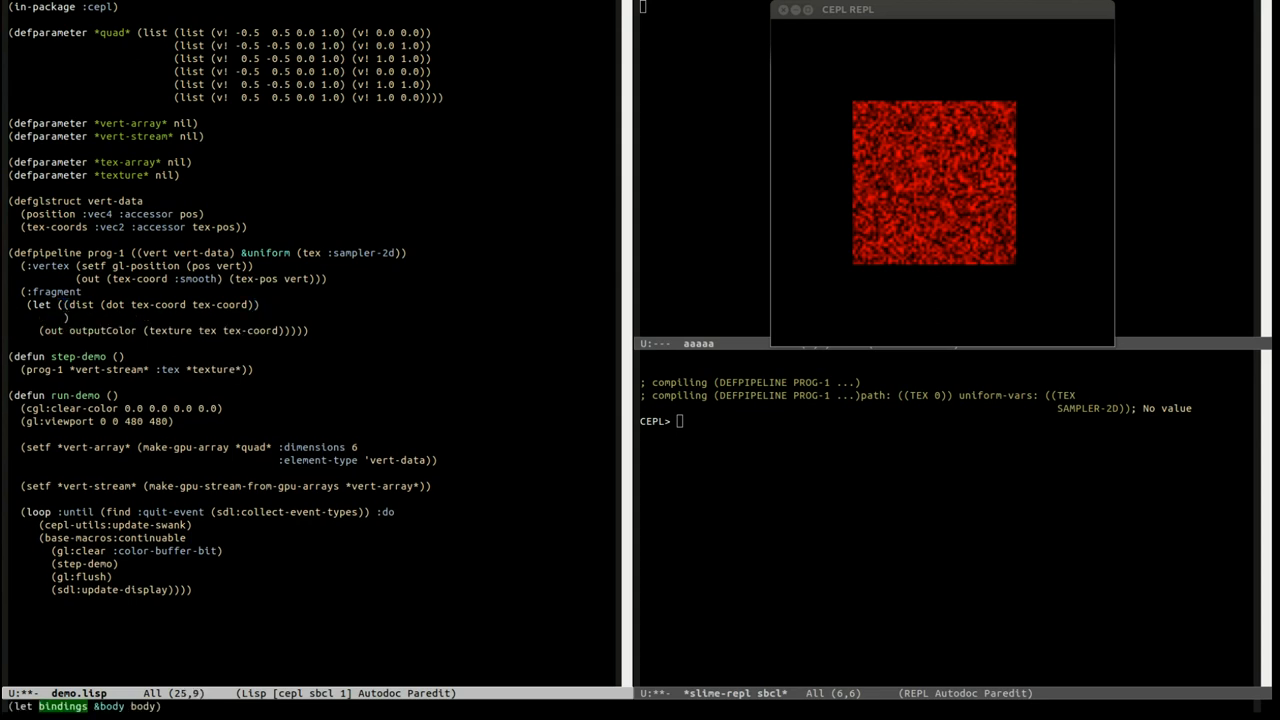
Bind magni to (sin (* 50 dist)) and add (vec4 0.0 magni 0.0 0.0) to the sample
text((magni ()
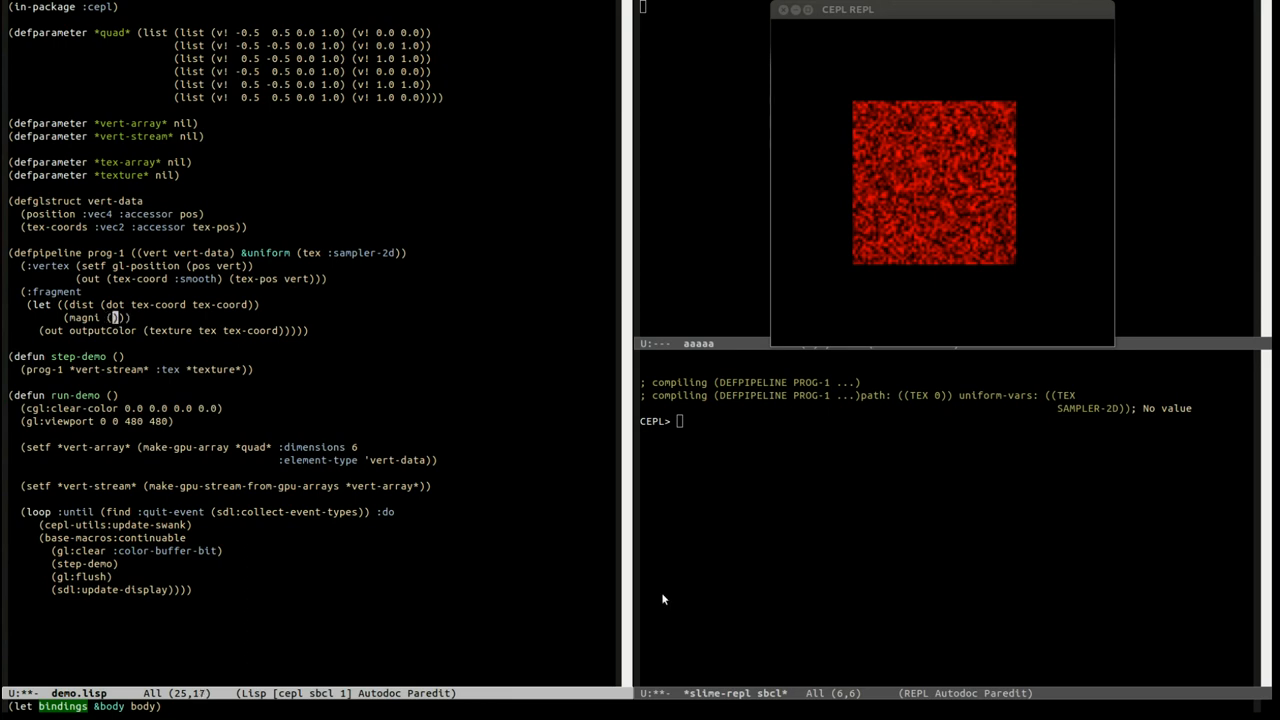
text(sl)
click(174, 330)
text( (+)
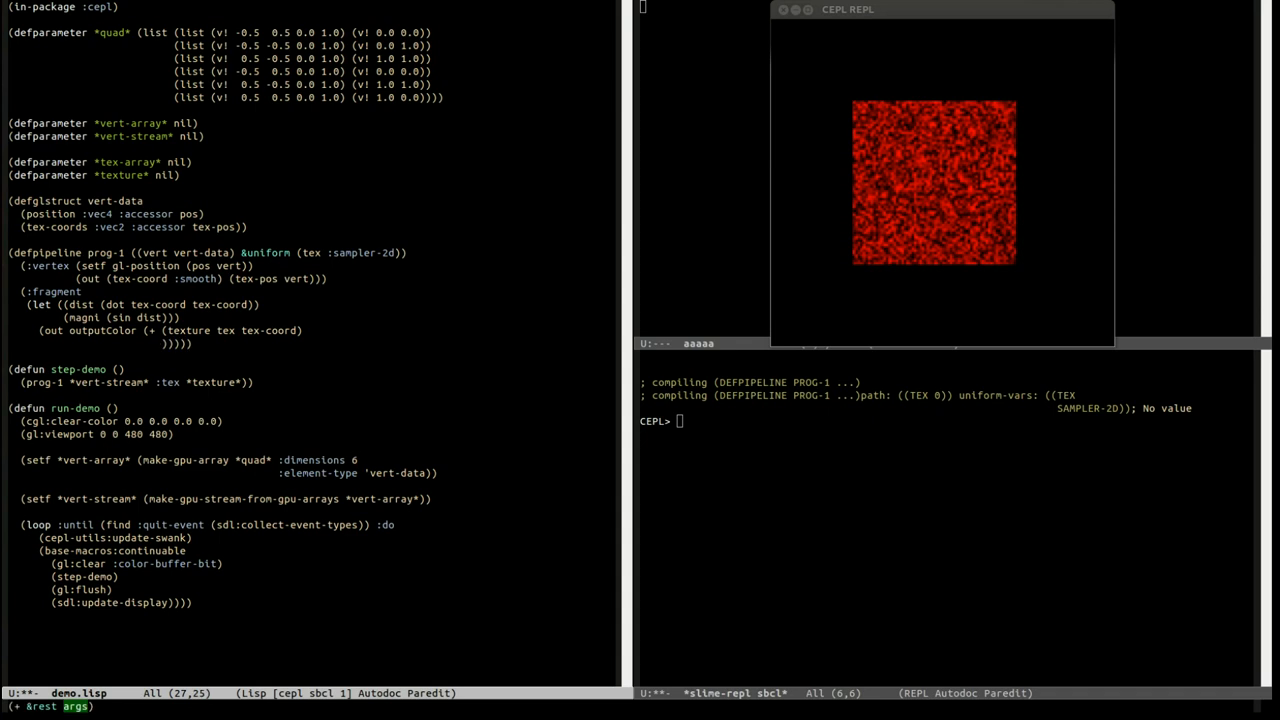
text())
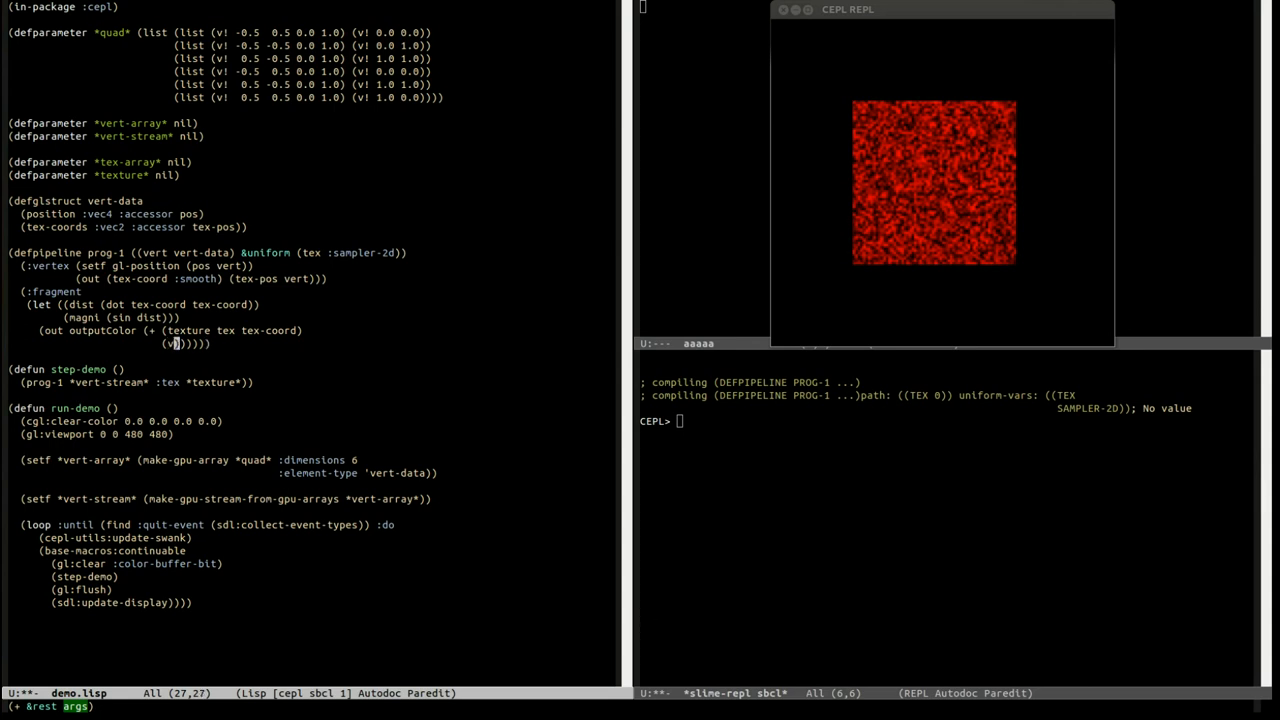
text(ec4 0.0 magni 0.0 0.0)
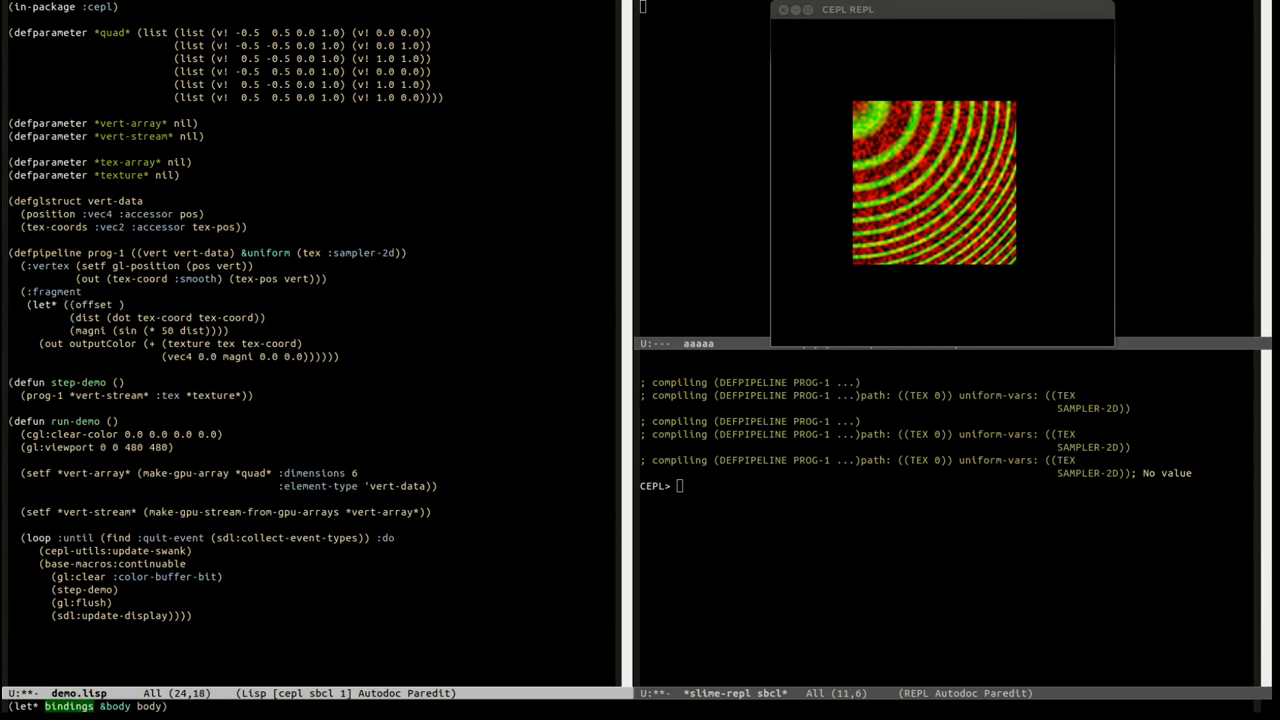
Measure ring distance from the quad centre (0.5 0.5) with dot offset offset and frequency 80
text(tex-pos)
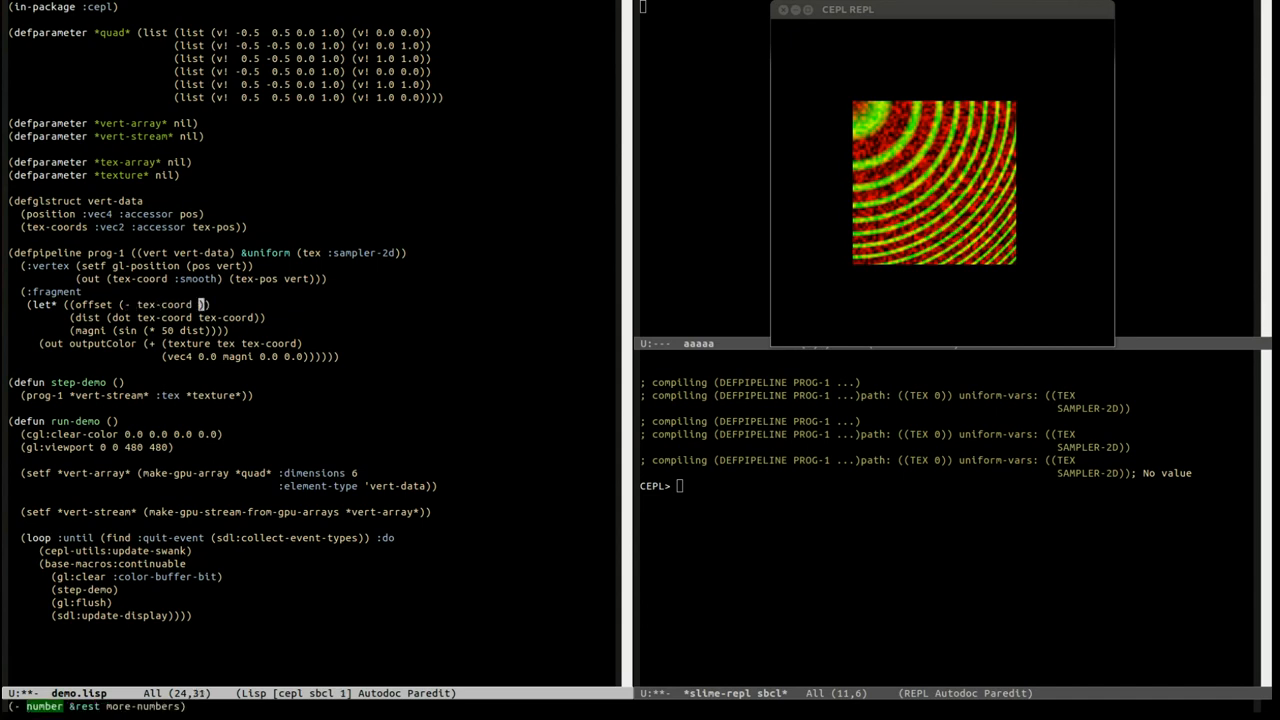
text(0)
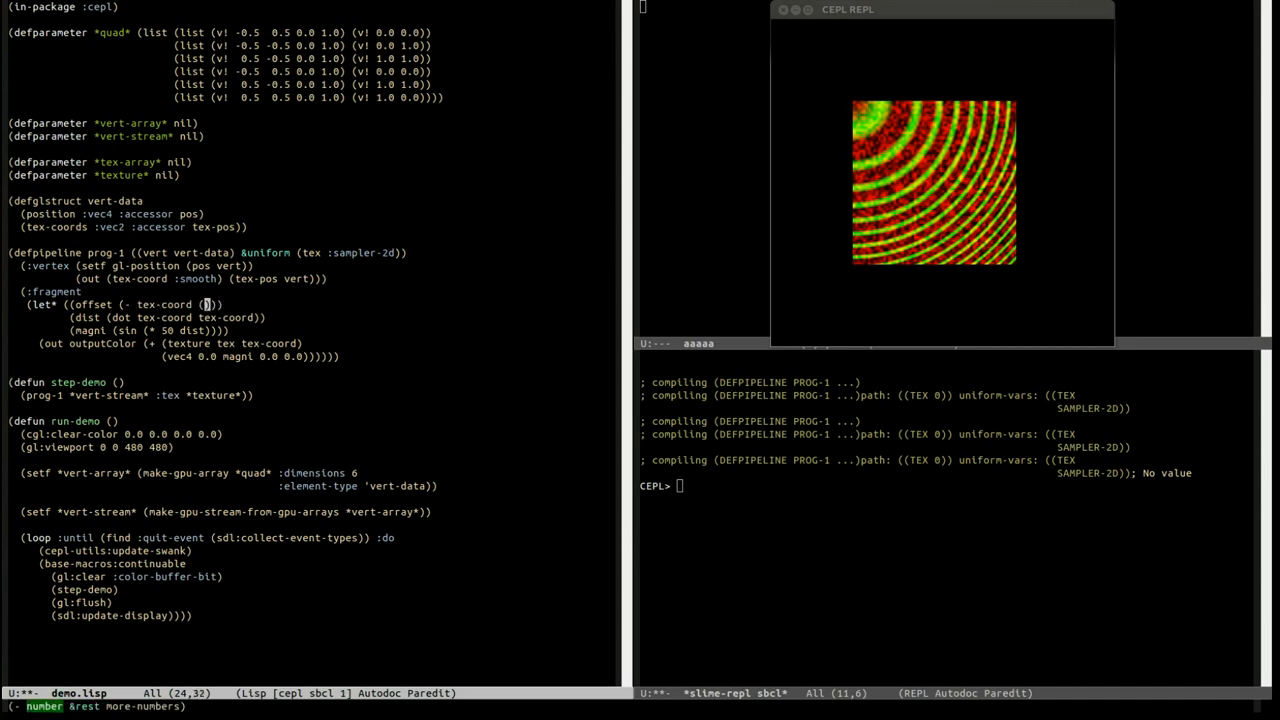
text(vec2 0.5 0.5)
text((defparameter )
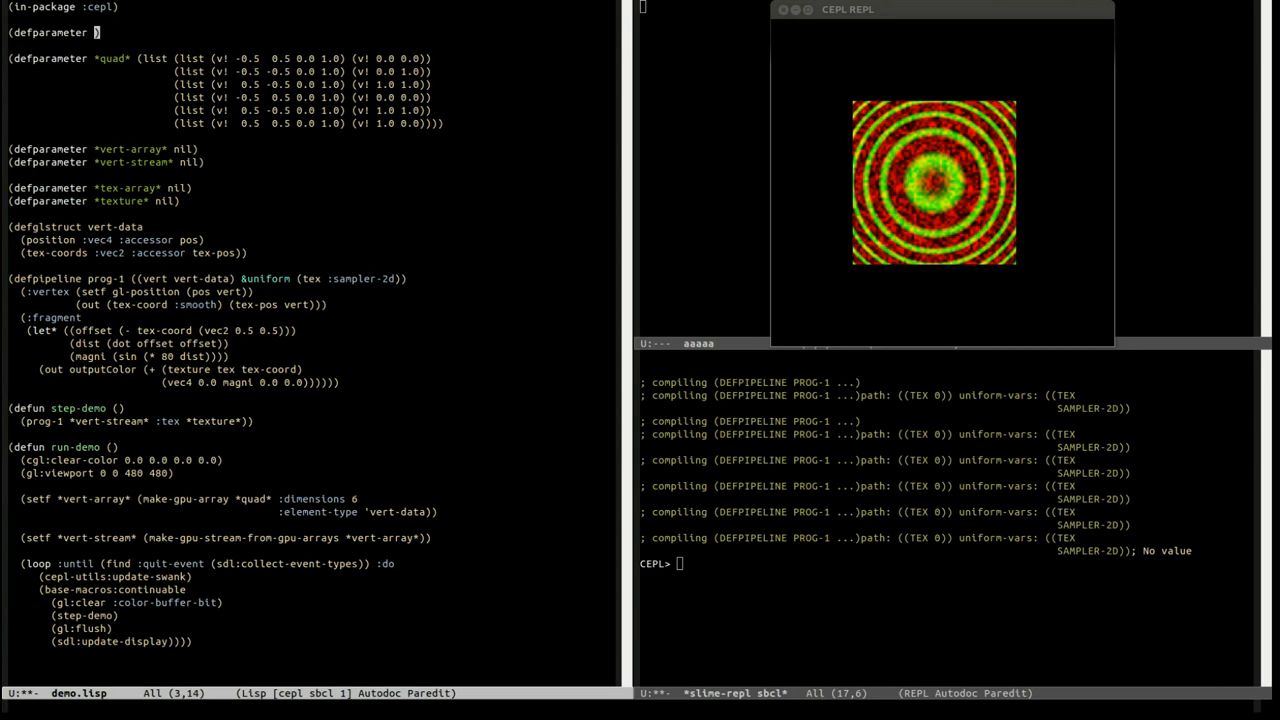
Define *count* at 0.0, increment it by 0.01 in step-demo, and evaluate
text(count)
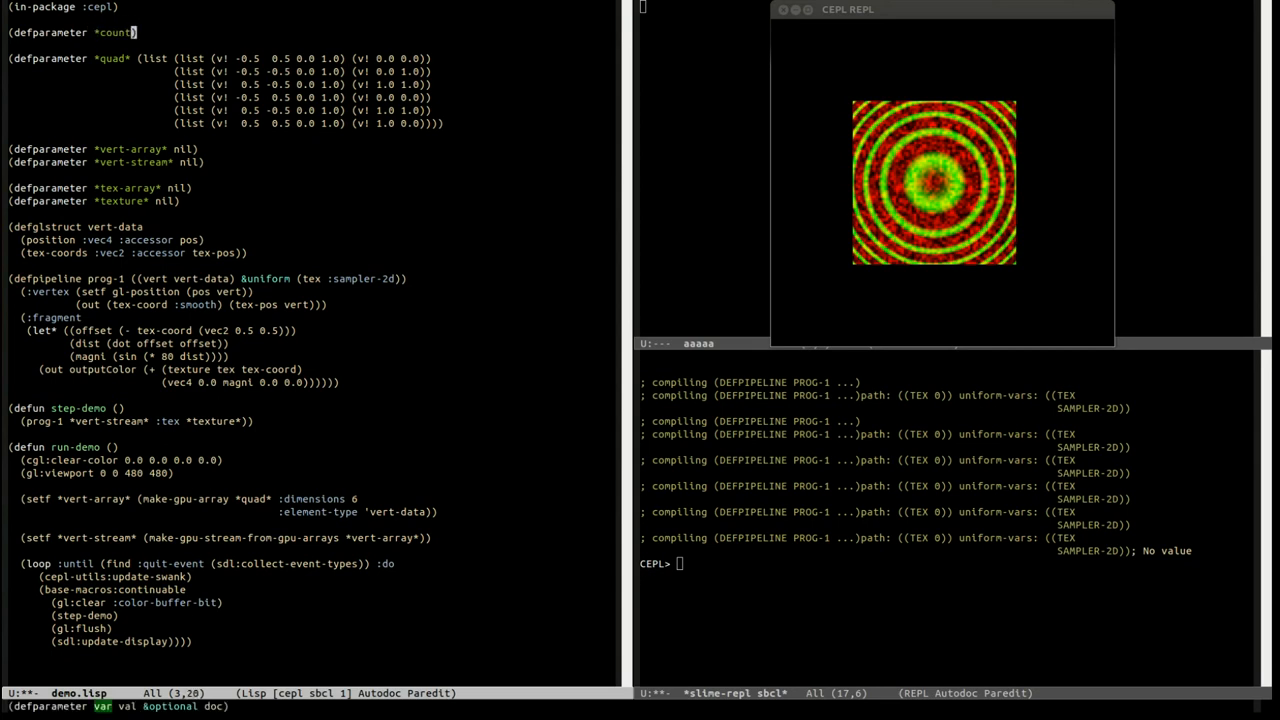
text(0.0)
text((incf )
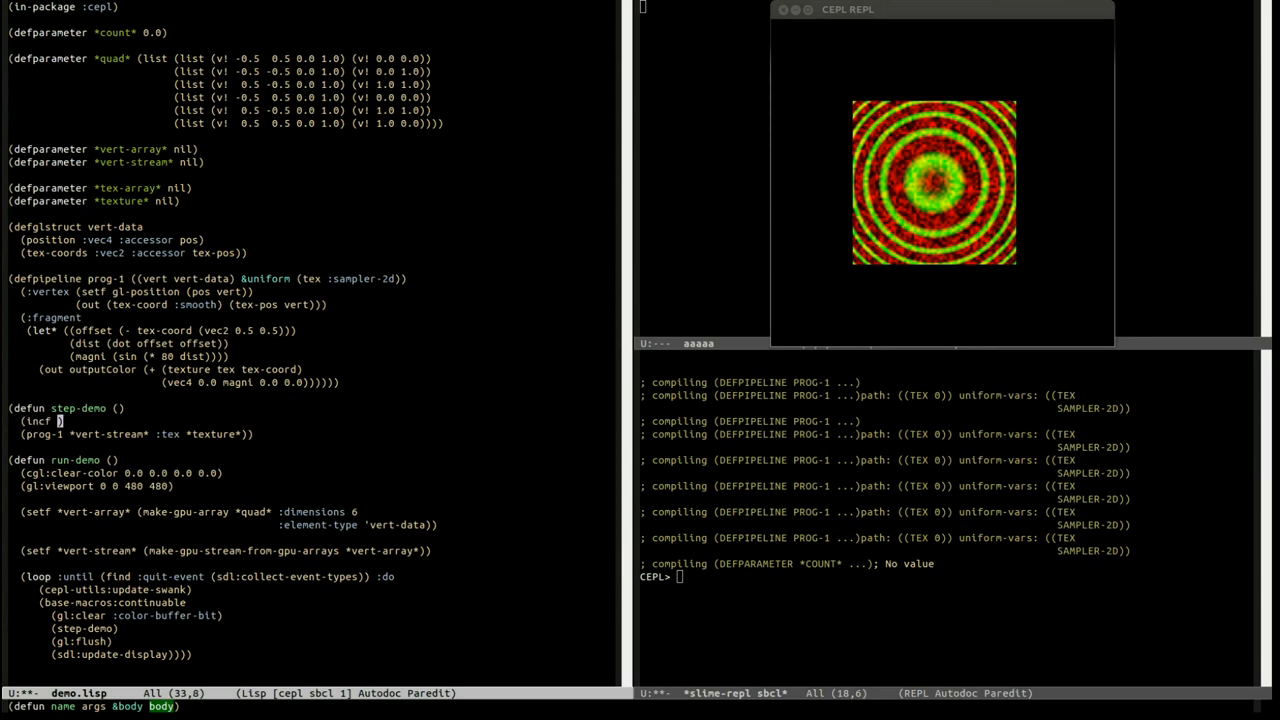
text(8c)
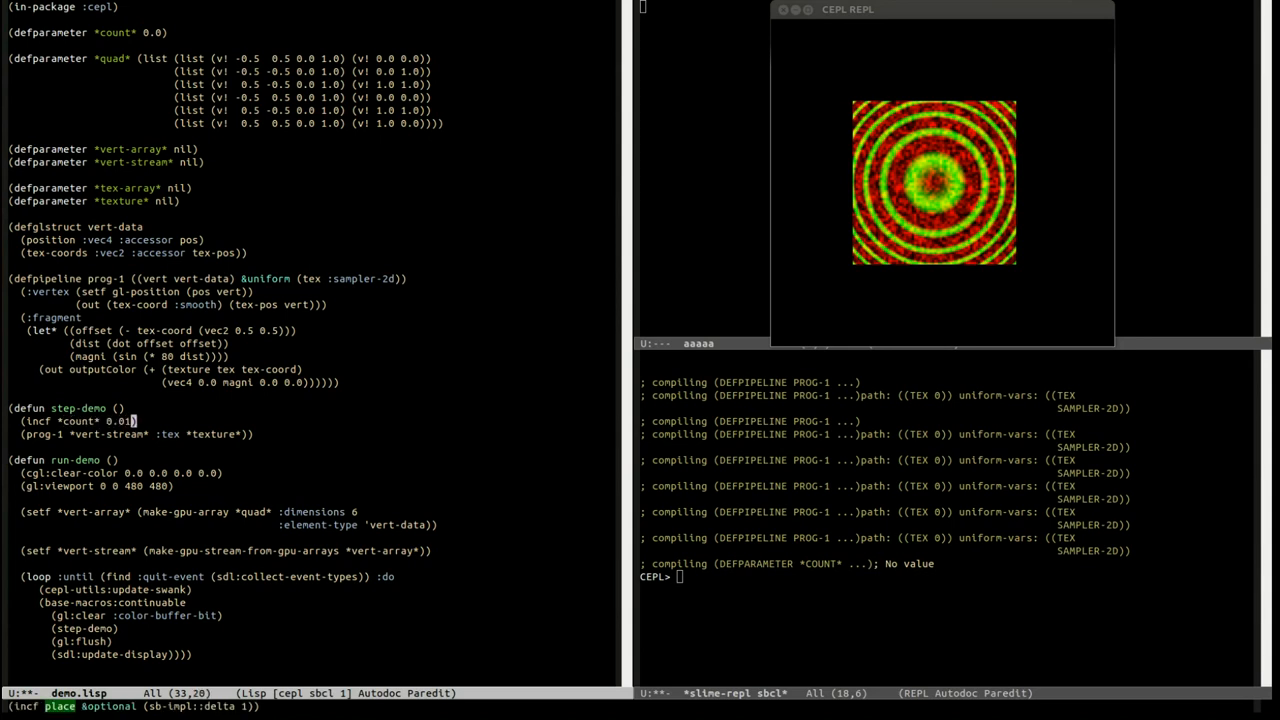
key(C-c C-c)
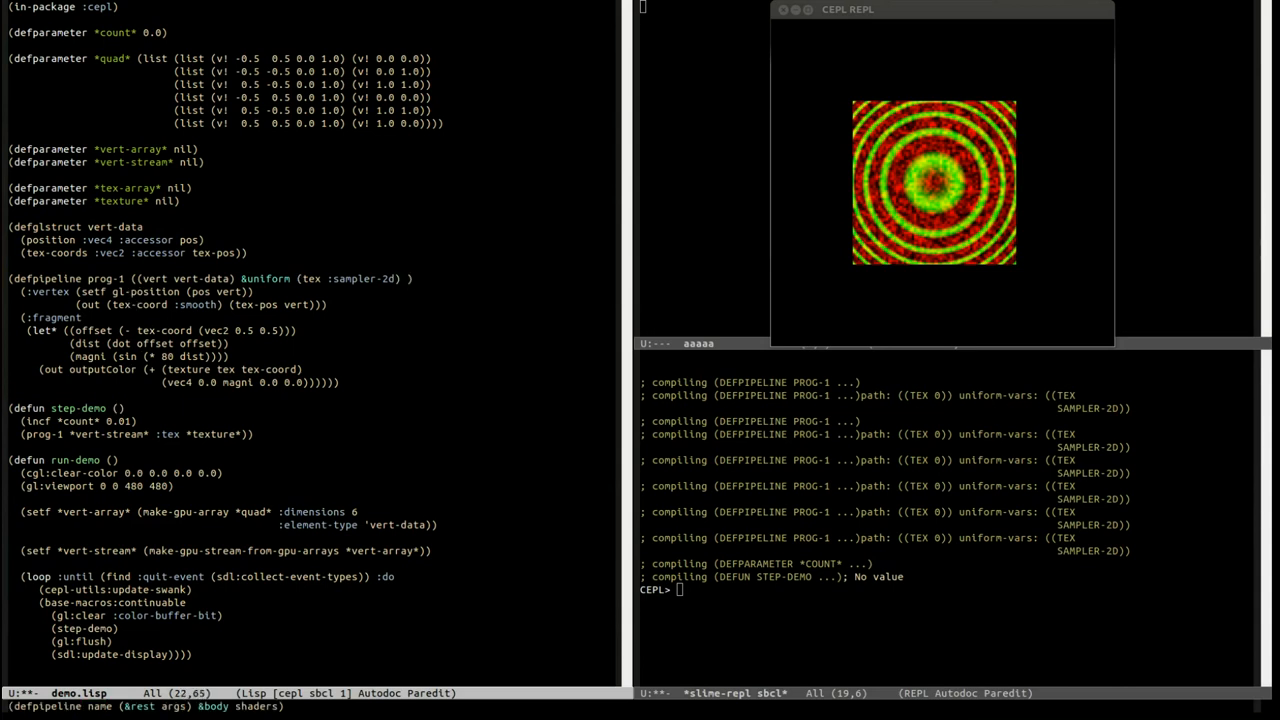
Add a (count :float) uniform, pass :count *count*, and check *count* (about 27) in the REPL
text((count :float))
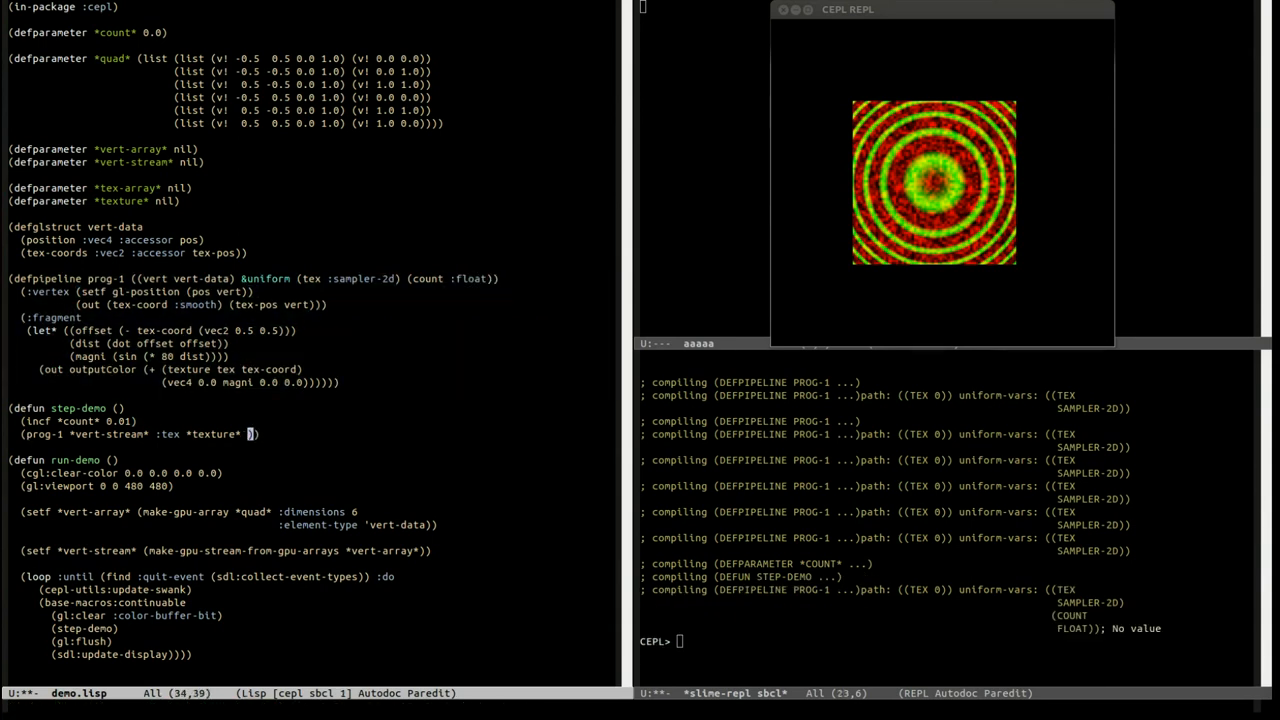
text(:color-buffer-bit)
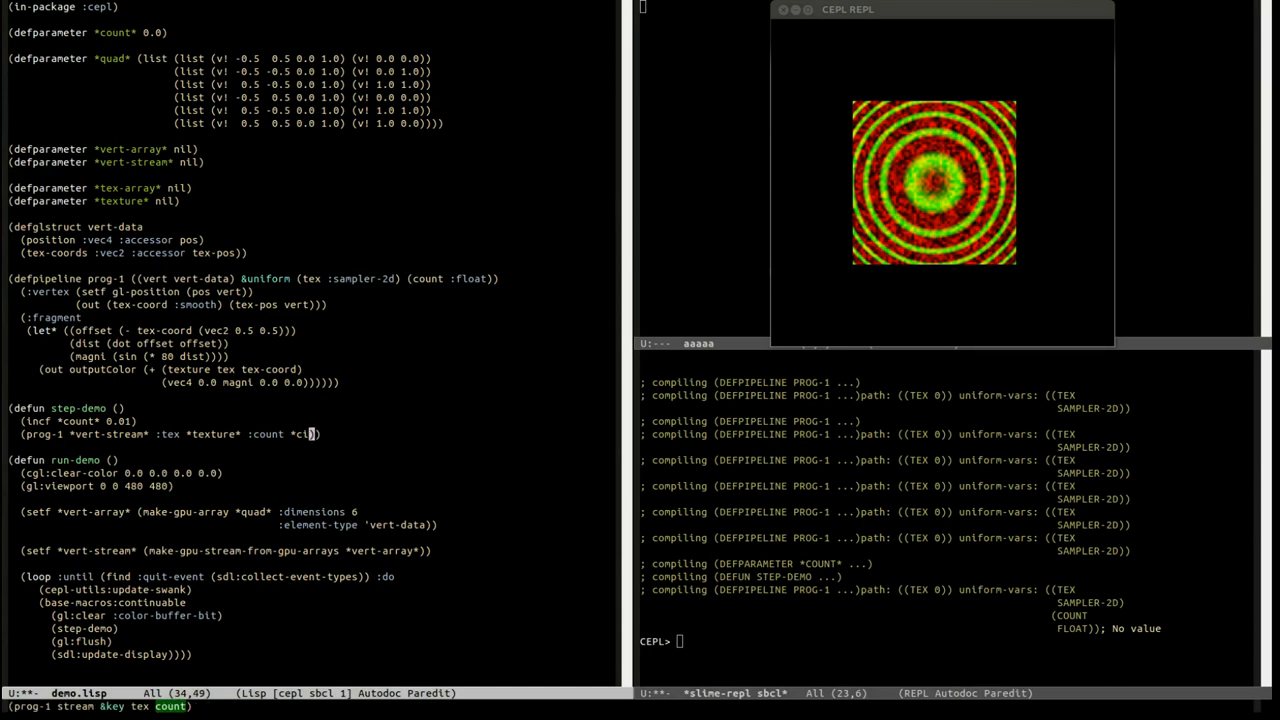
text(unt*)
click(954, 641)
text(*c)
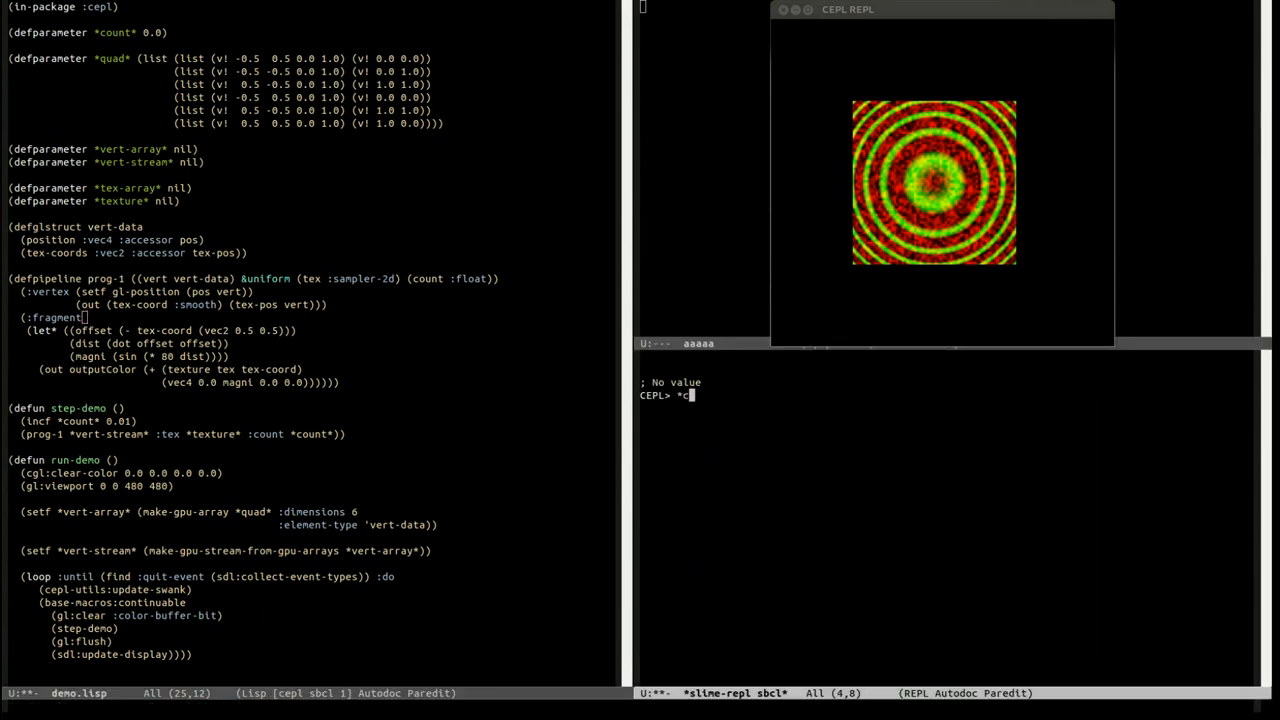
text(oun)
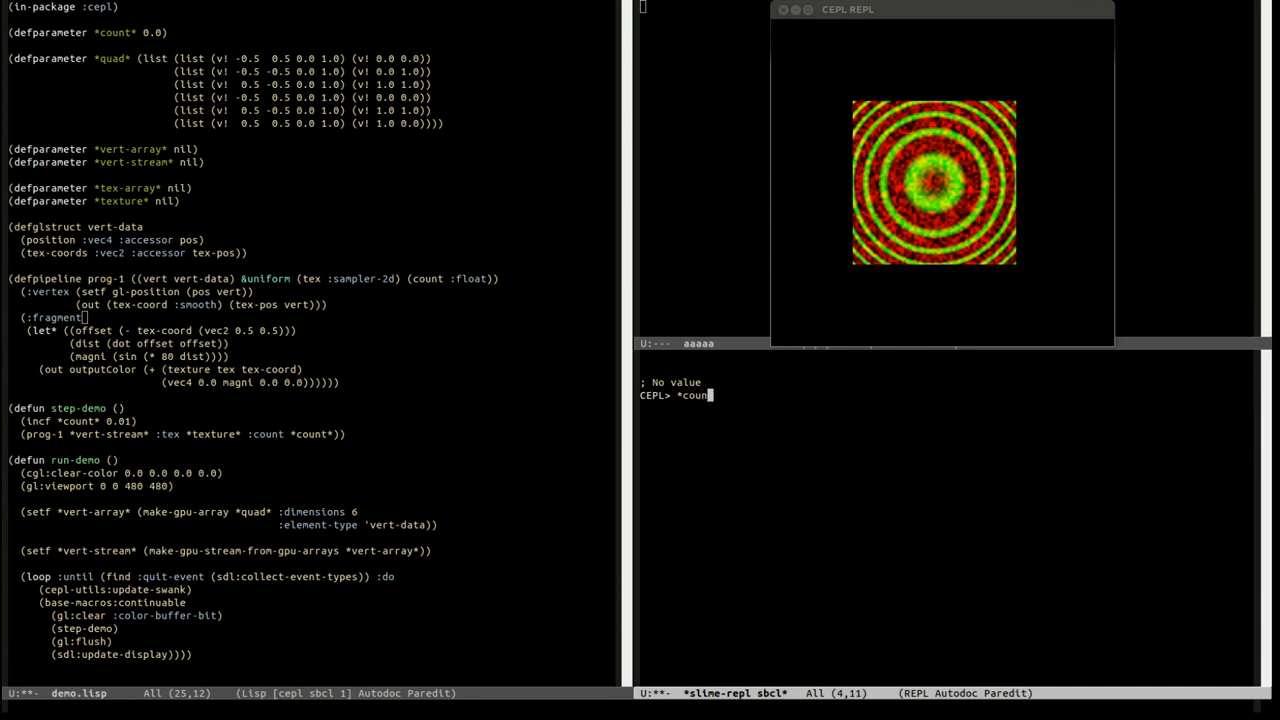
key(Return)
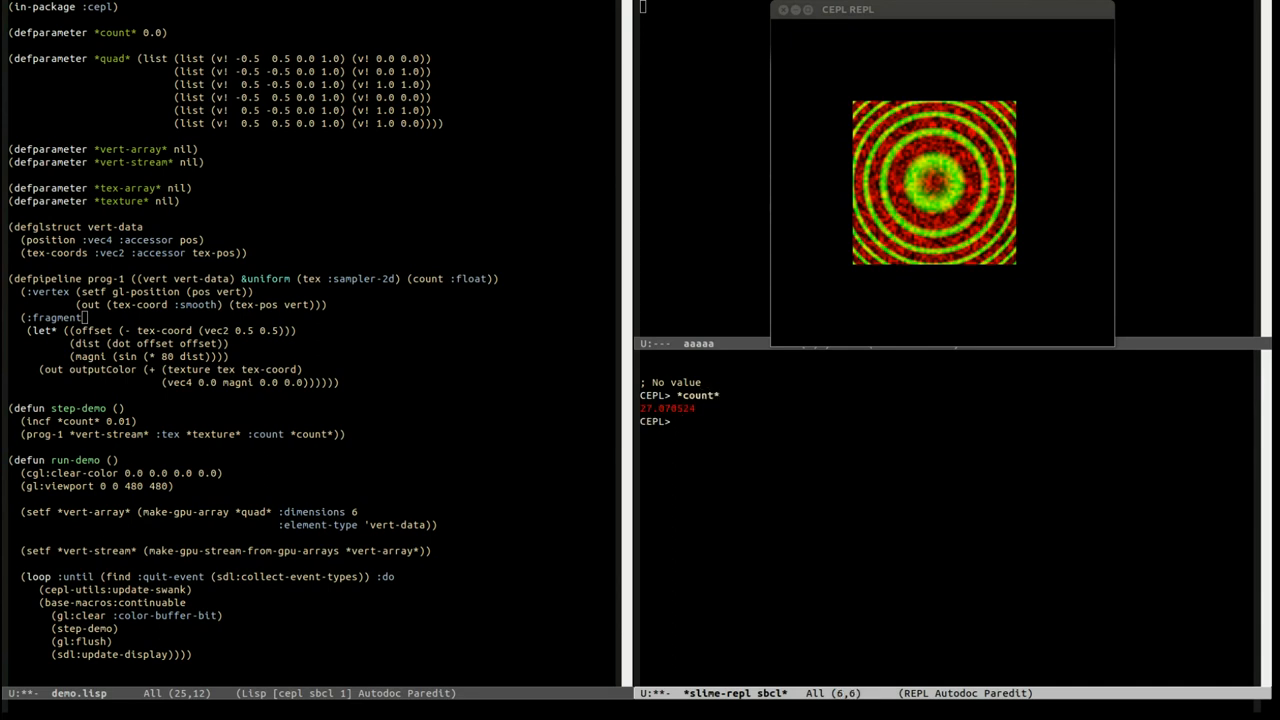